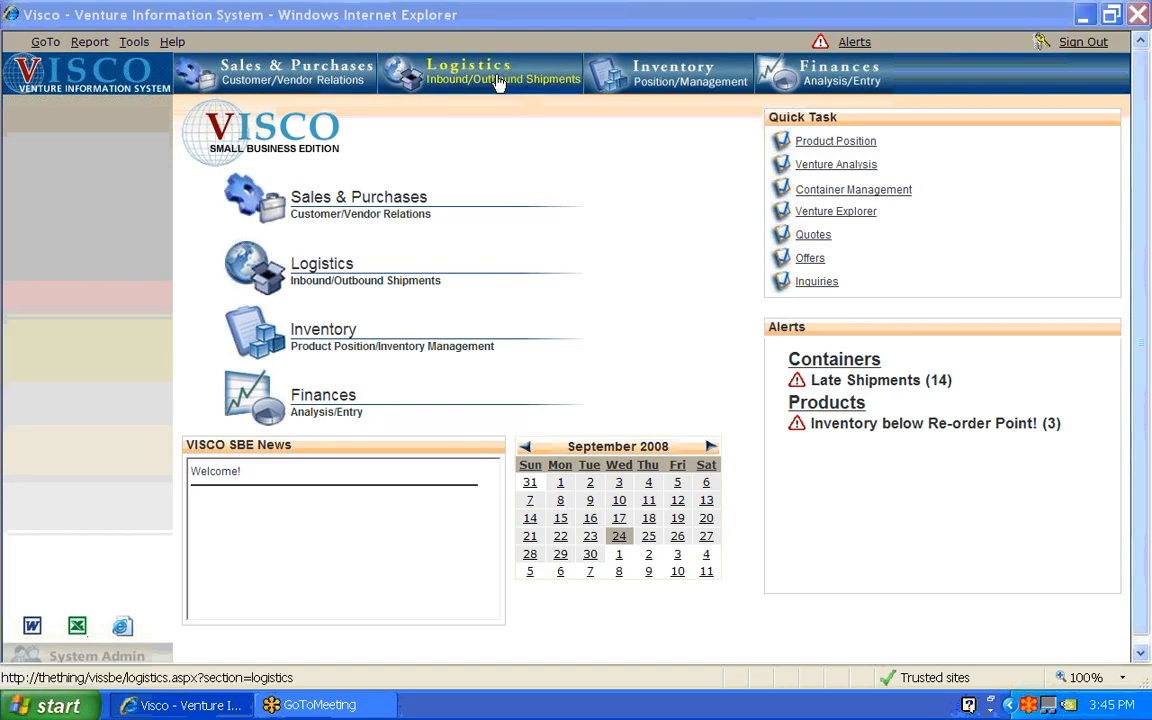
- Switch to VISCO's Logistics section from the home page banner
left_click(468, 72)
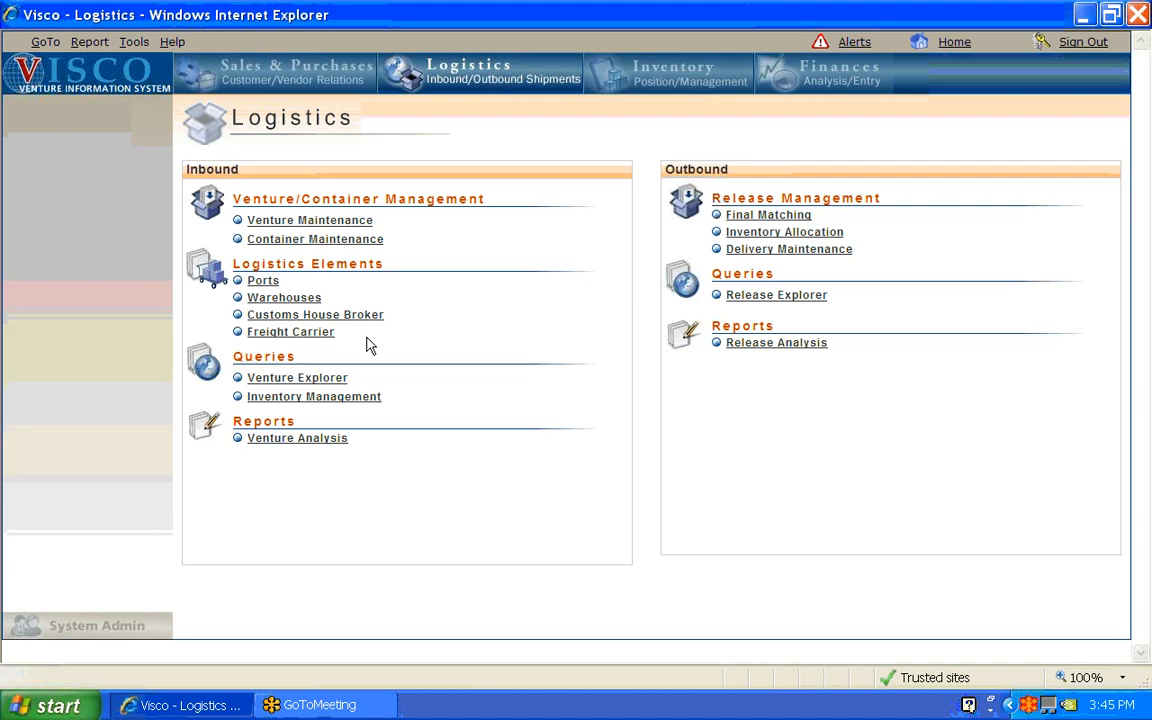
mouse_move(350, 296)
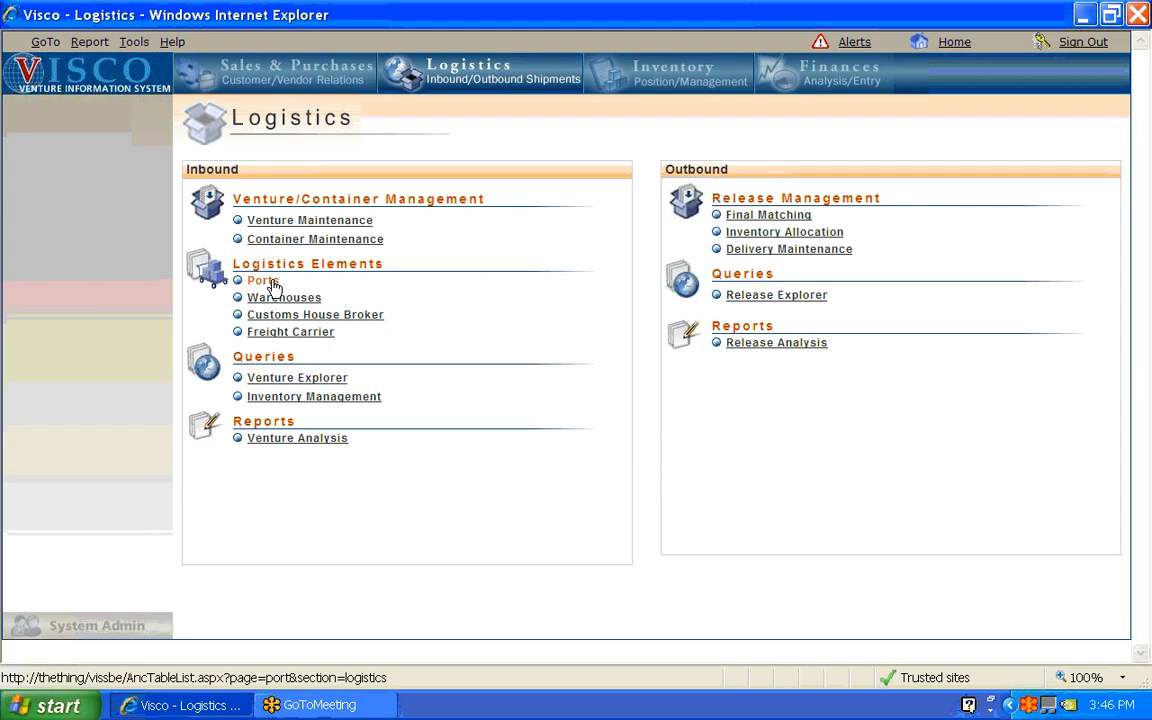
mouse_move(272, 288)
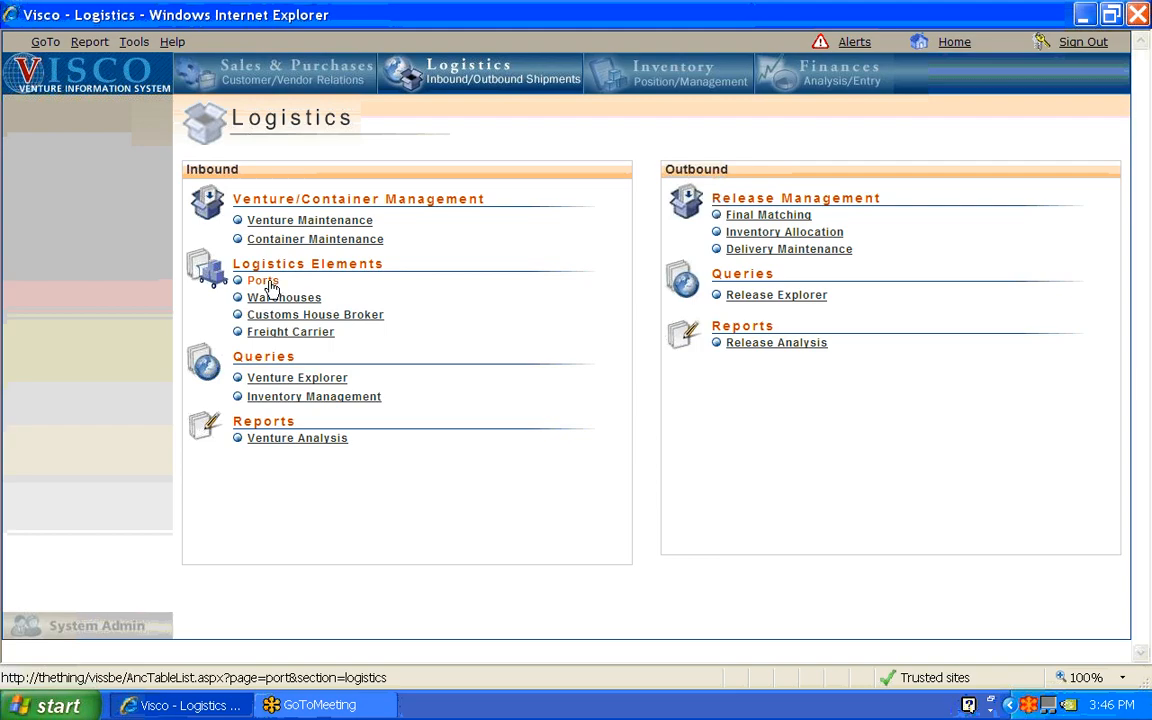
mouse_move(264, 280)
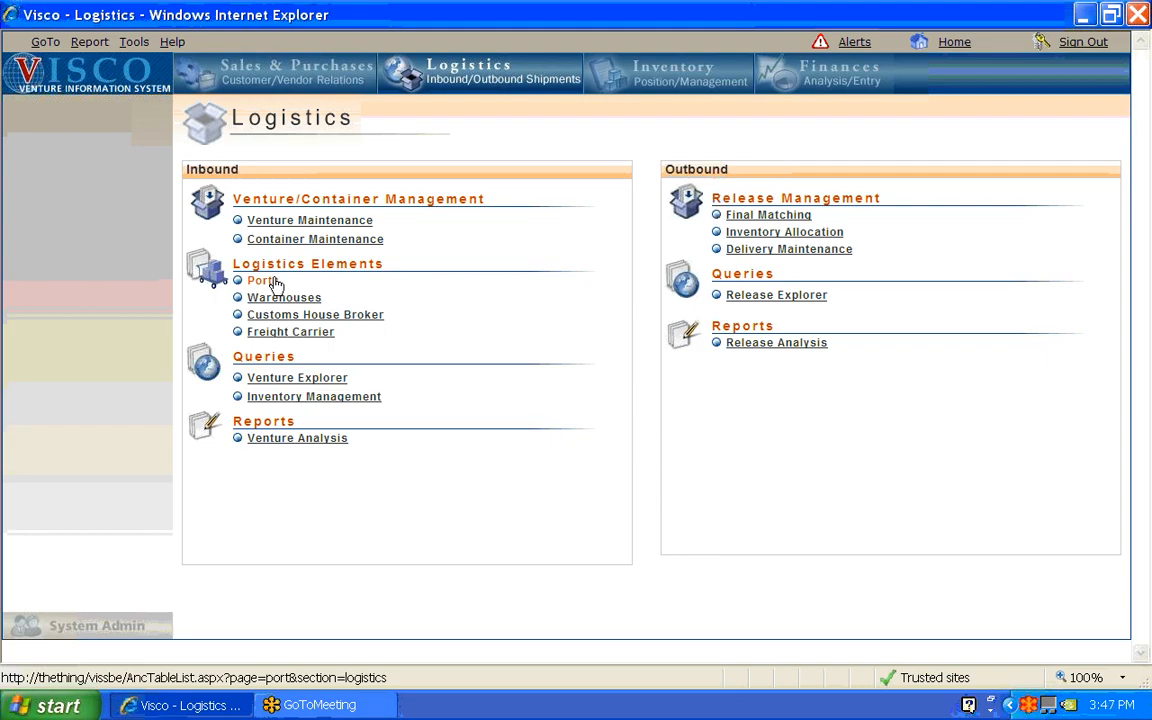
- Show the Select a Port list with Long Beach (Pacific) and New York (Northeast)
left_click(260, 280)
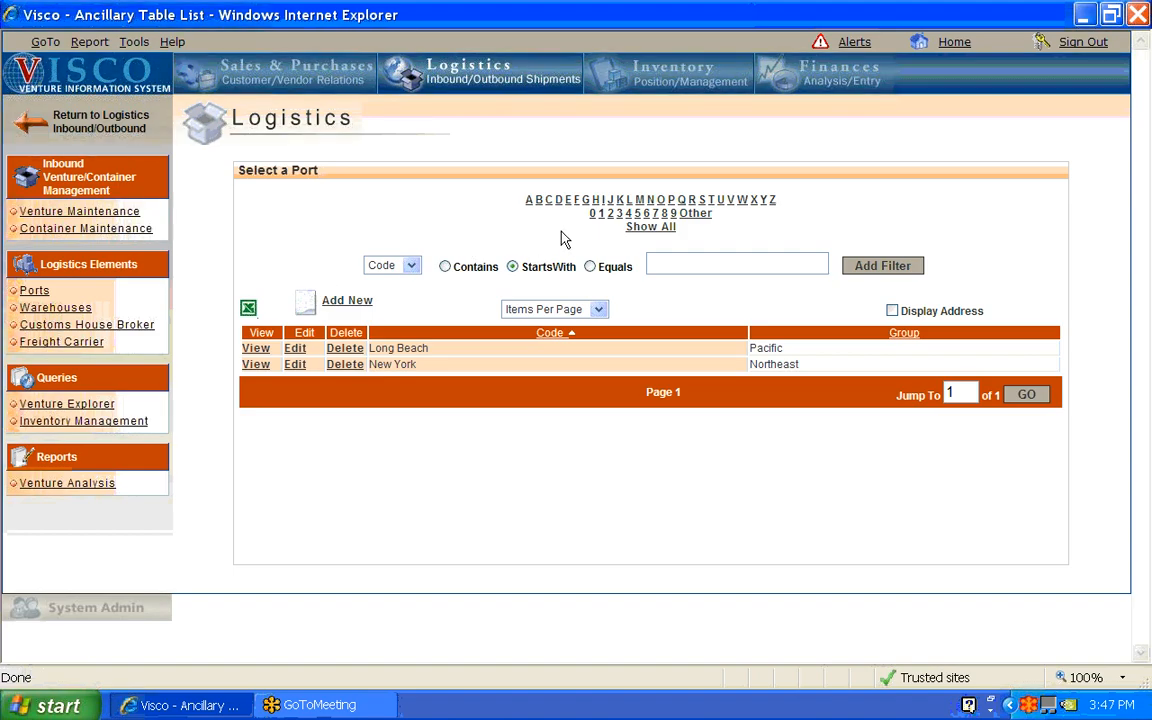
mouse_move(626, 330)
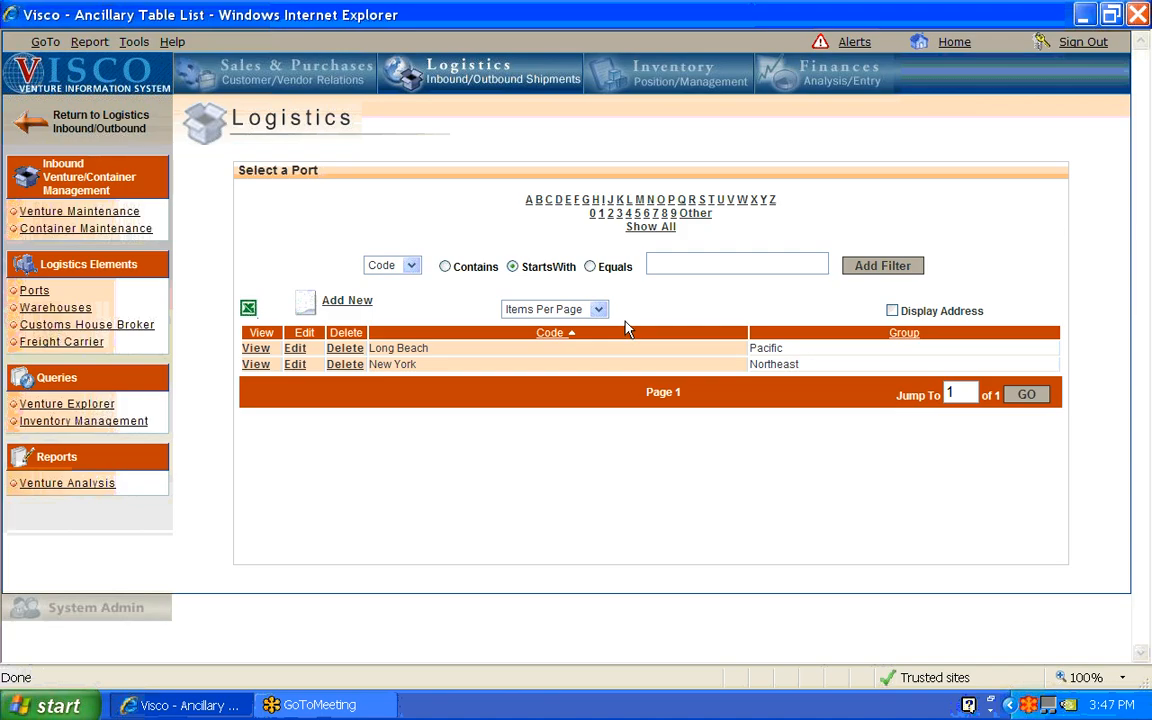
mouse_move(624, 324)
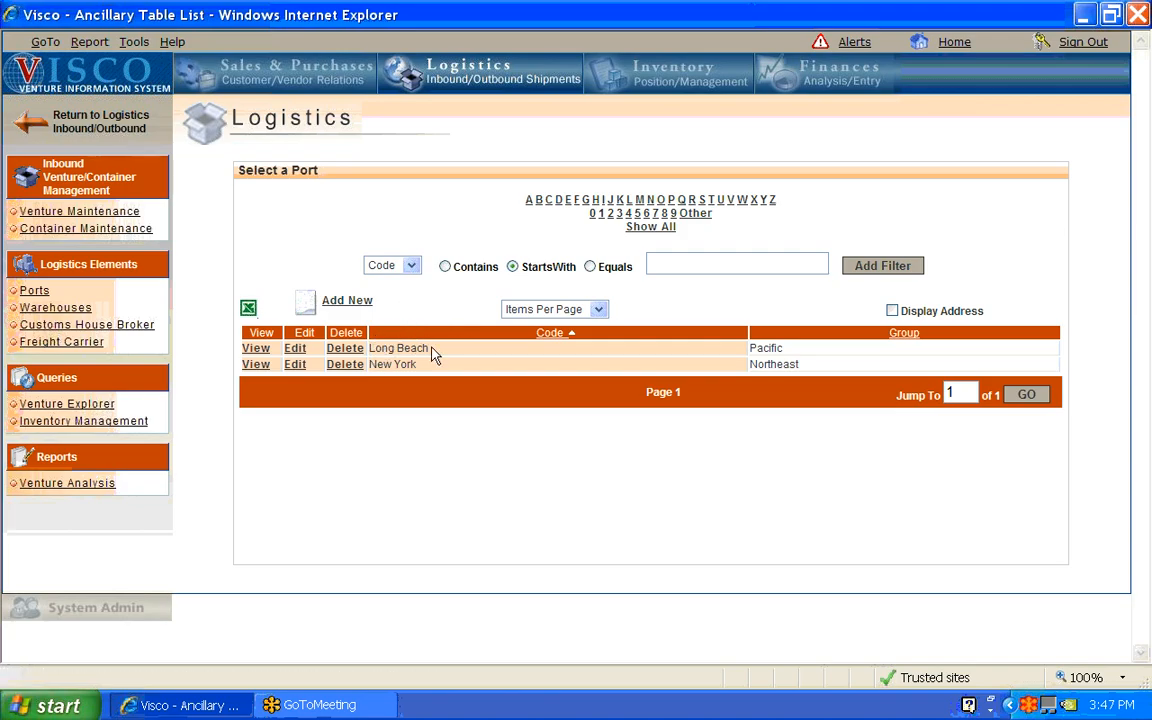
mouse_move(644, 362)
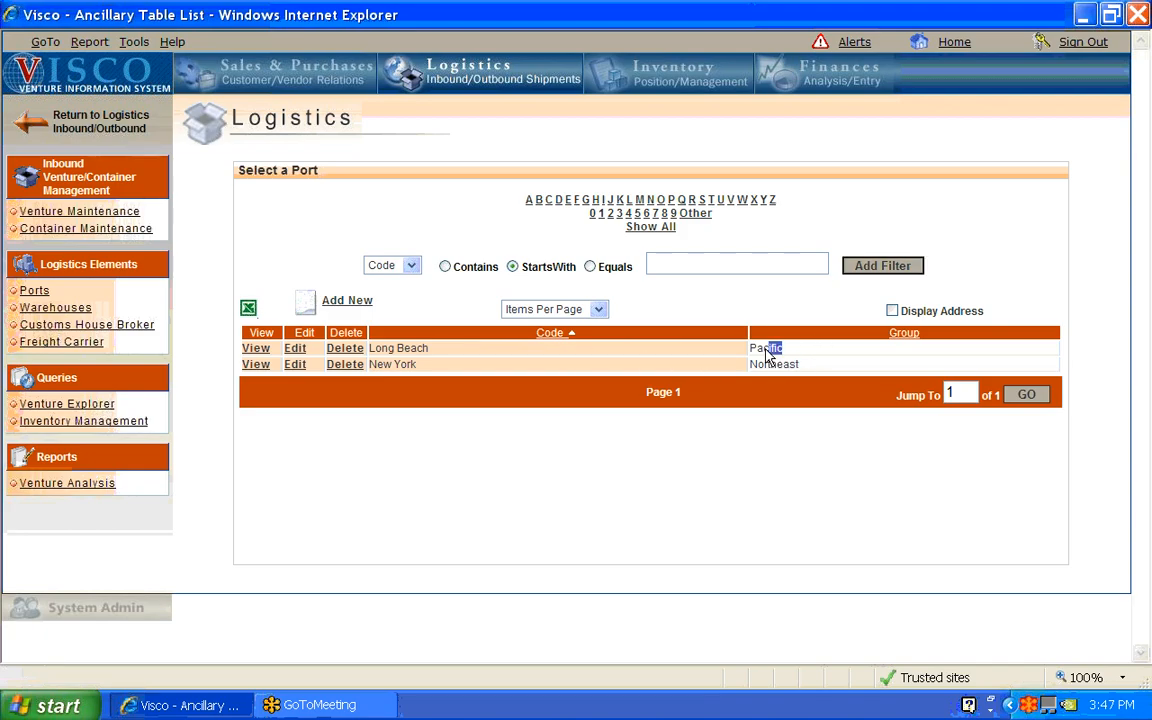
double_click(764, 348)
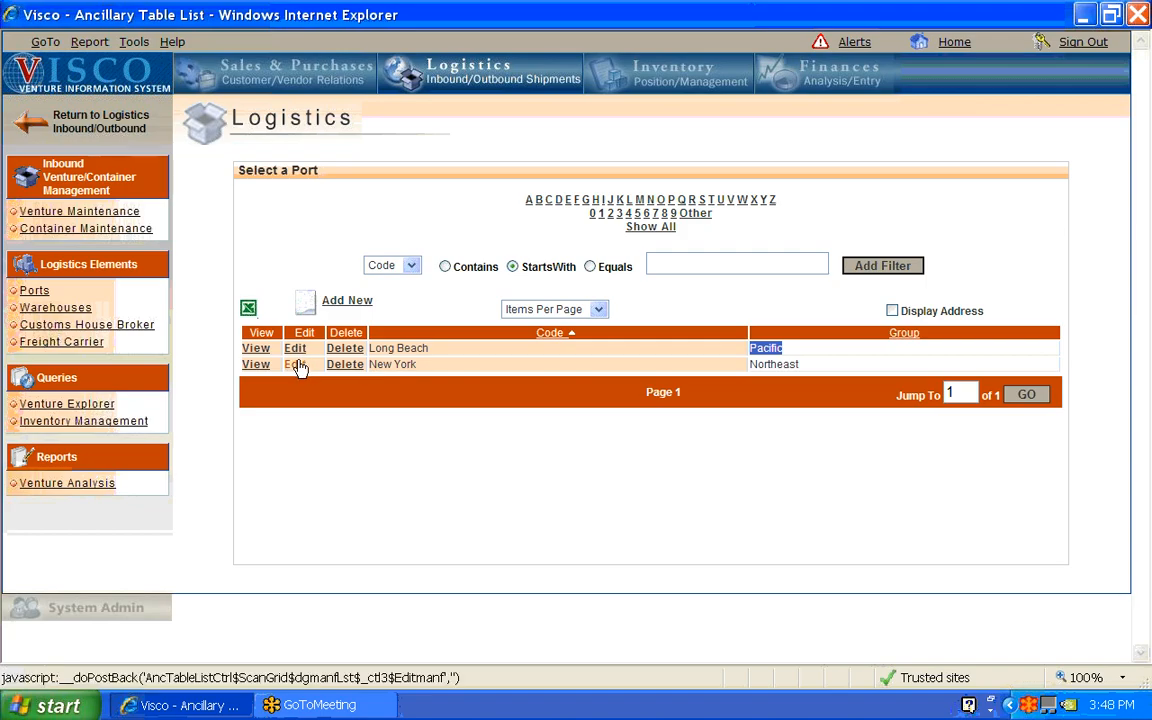
- Edit New York port: country tried as Brazil then back to United States, comment ended with a period
left_click(296, 364)
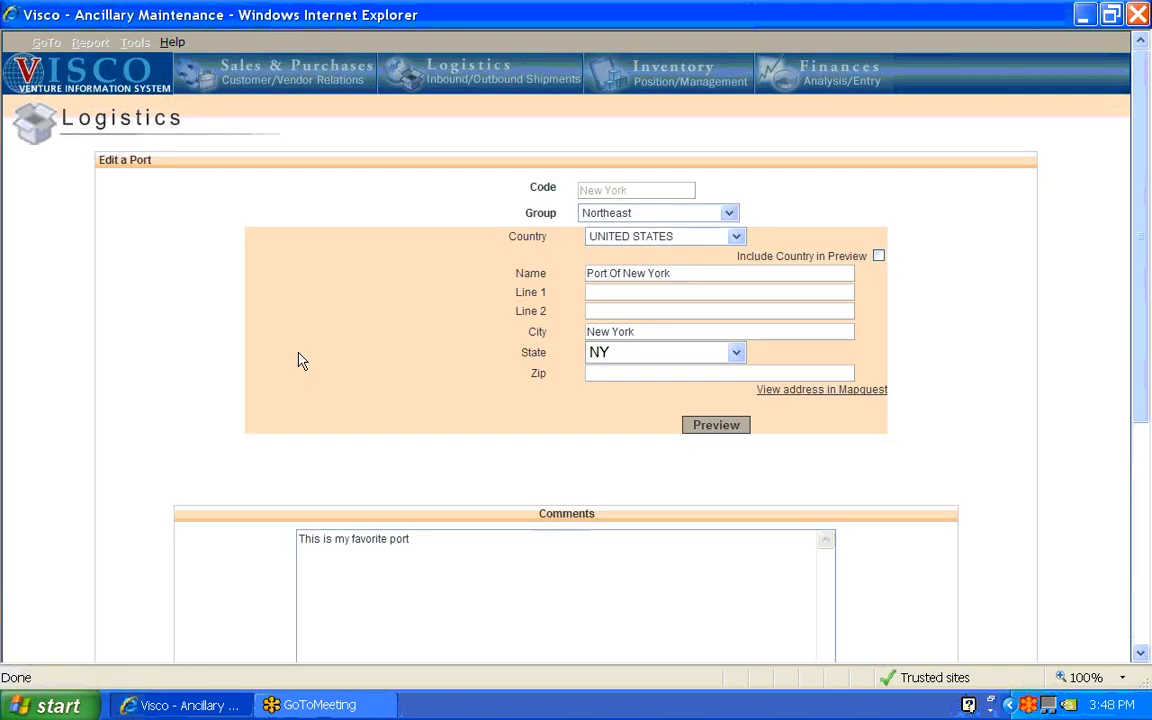
mouse_move(308, 360)
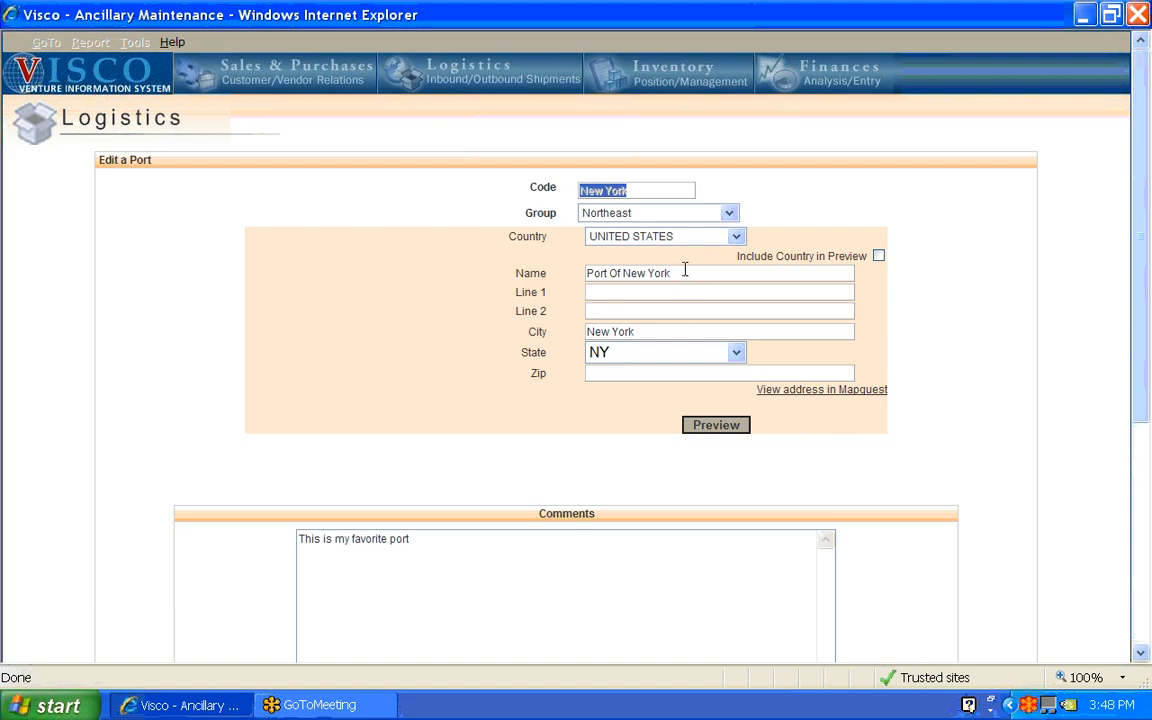
mouse_move(692, 248)
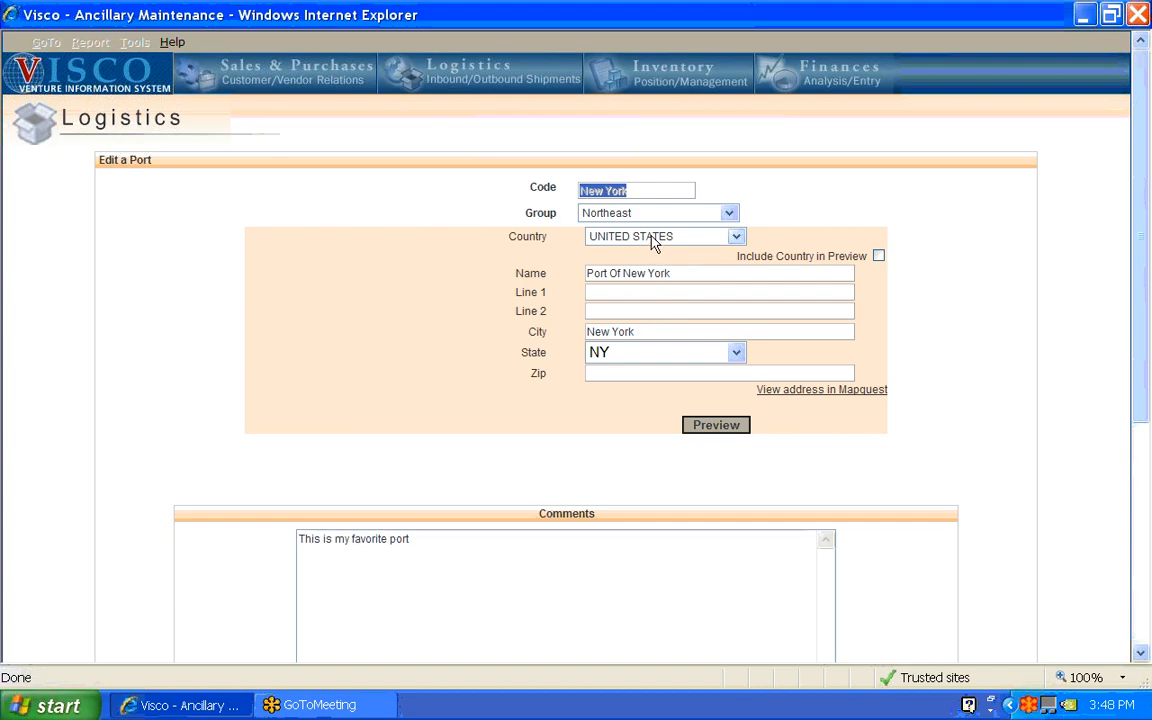
left_click(736, 236)
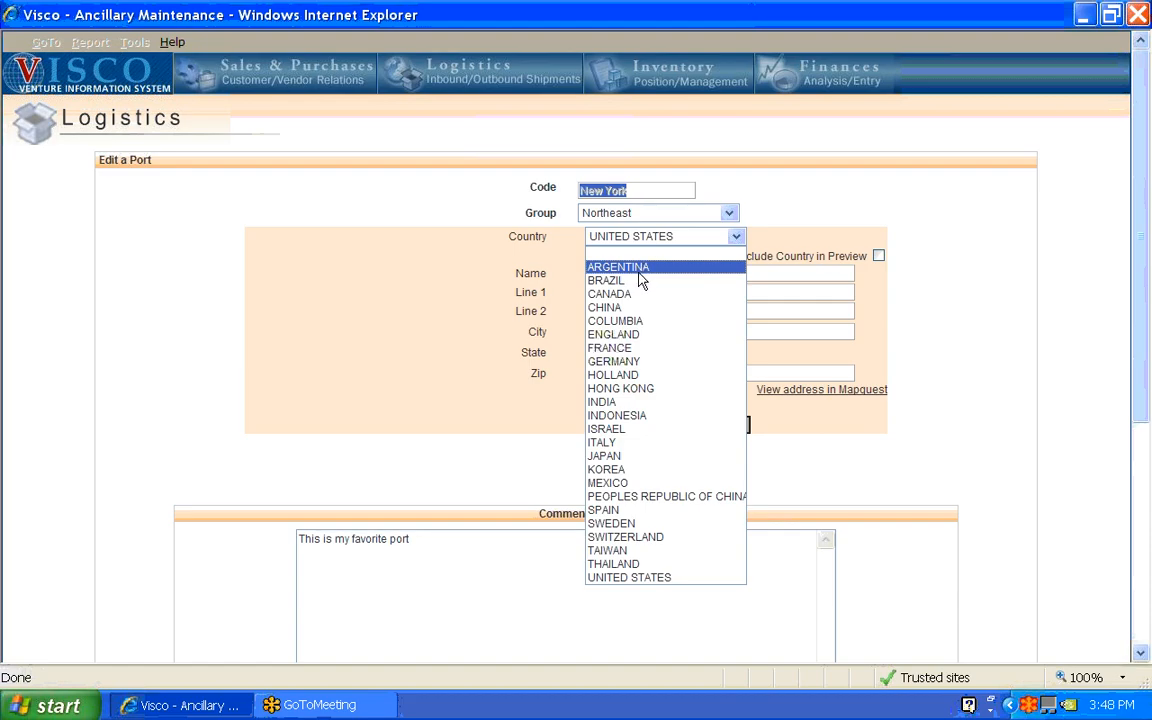
left_click(606, 280)
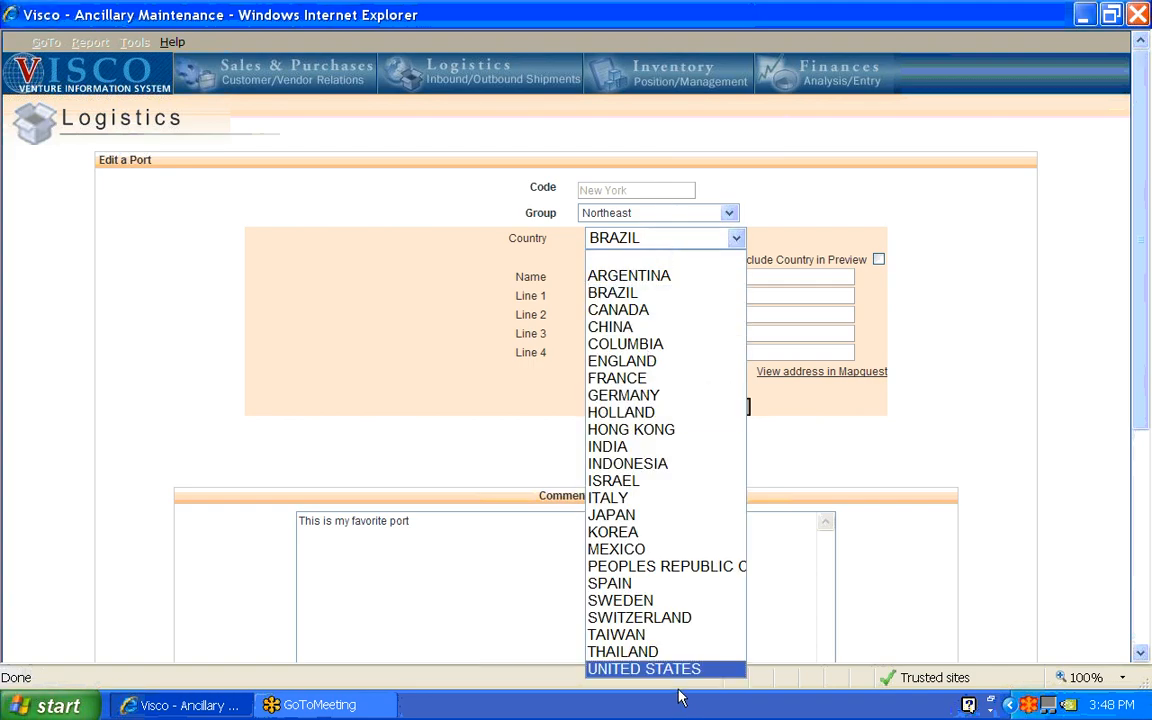
left_click(644, 668)
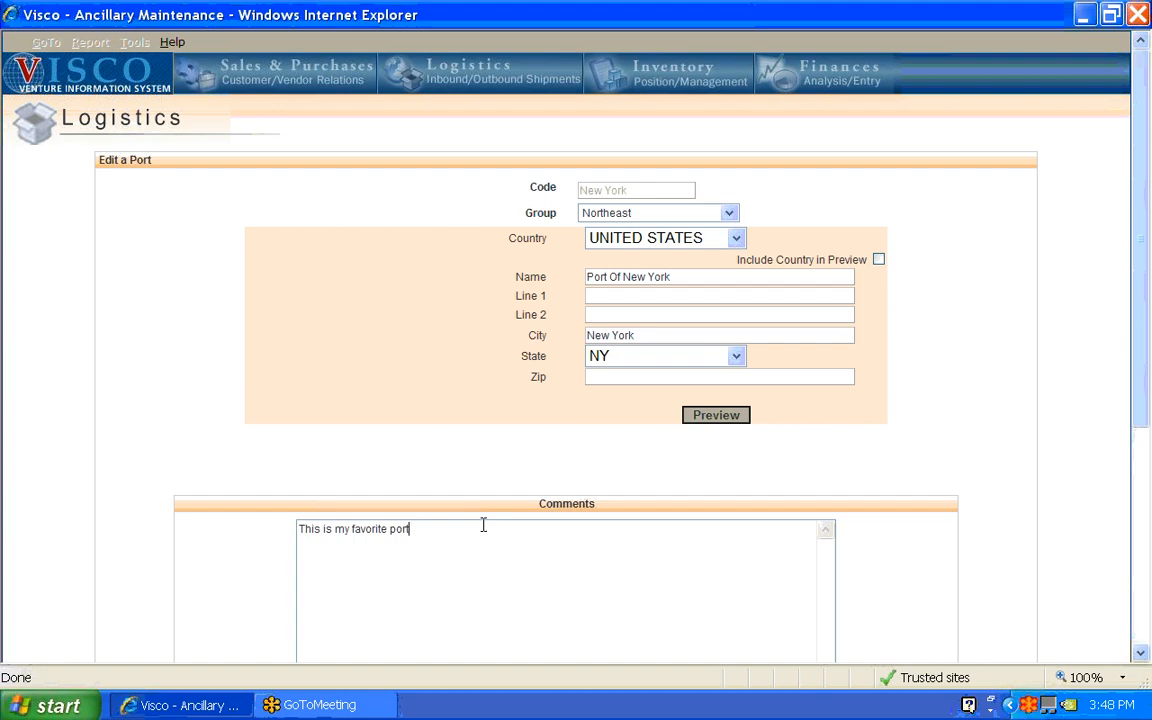
type(".")
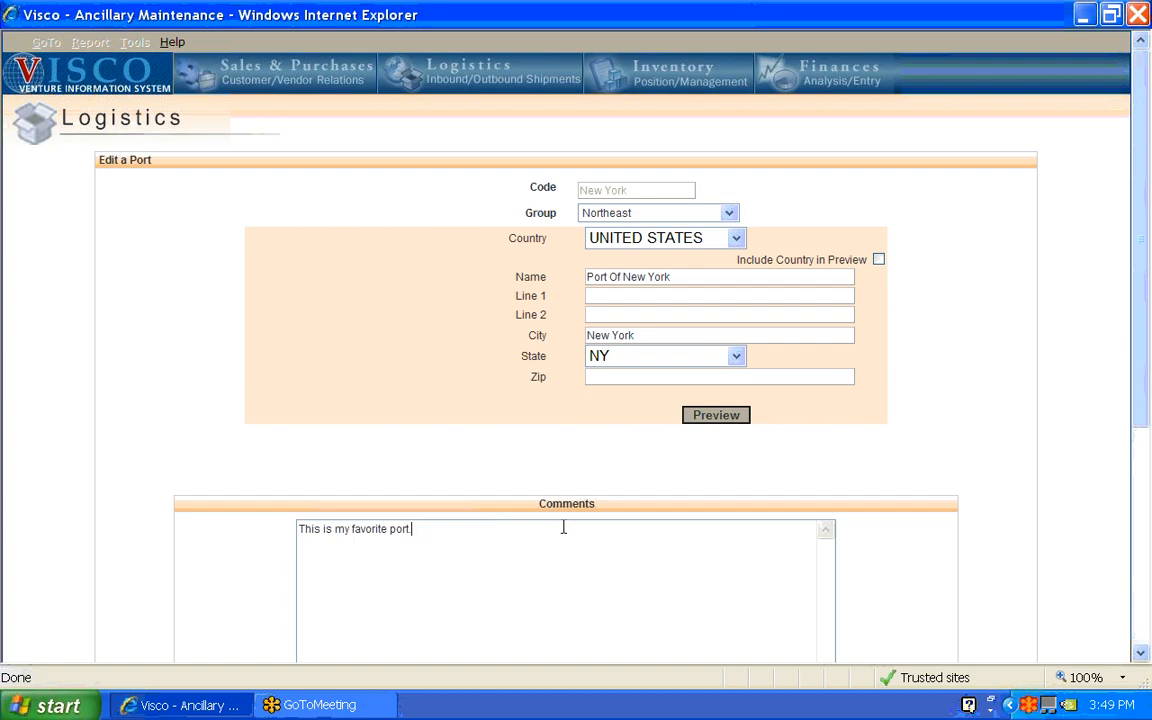
- Reveal the New York port's contacts section with its dock manager entry
scroll("down", 3)
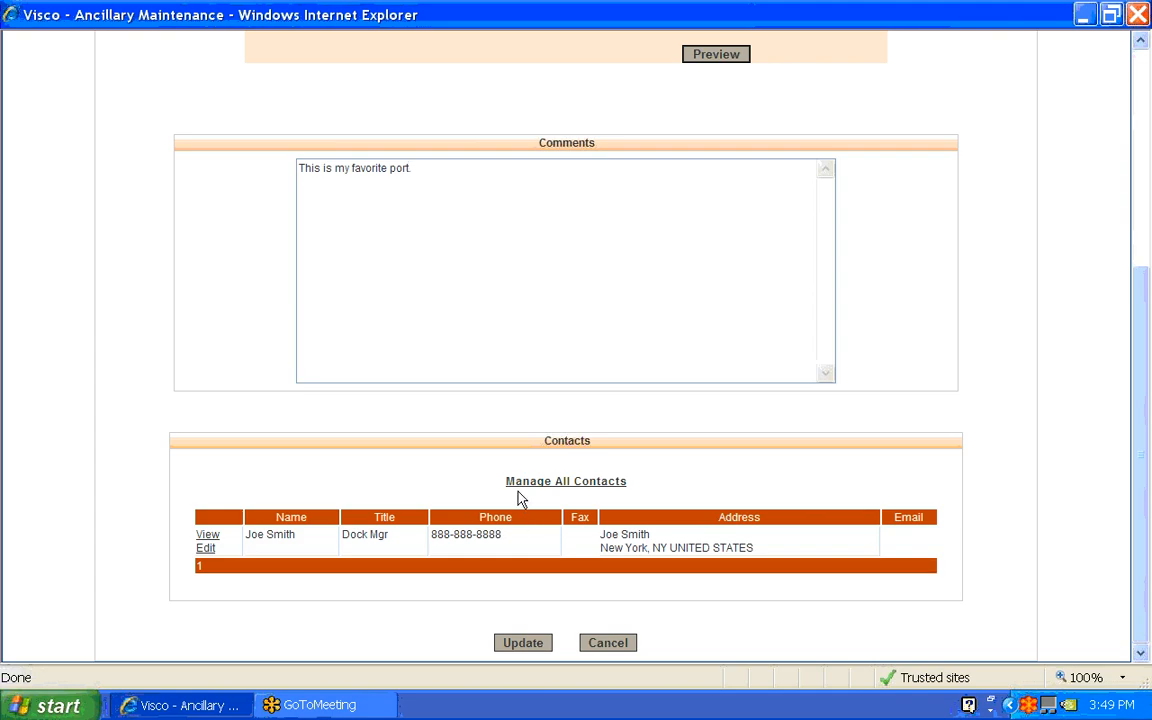
mouse_move(504, 496)
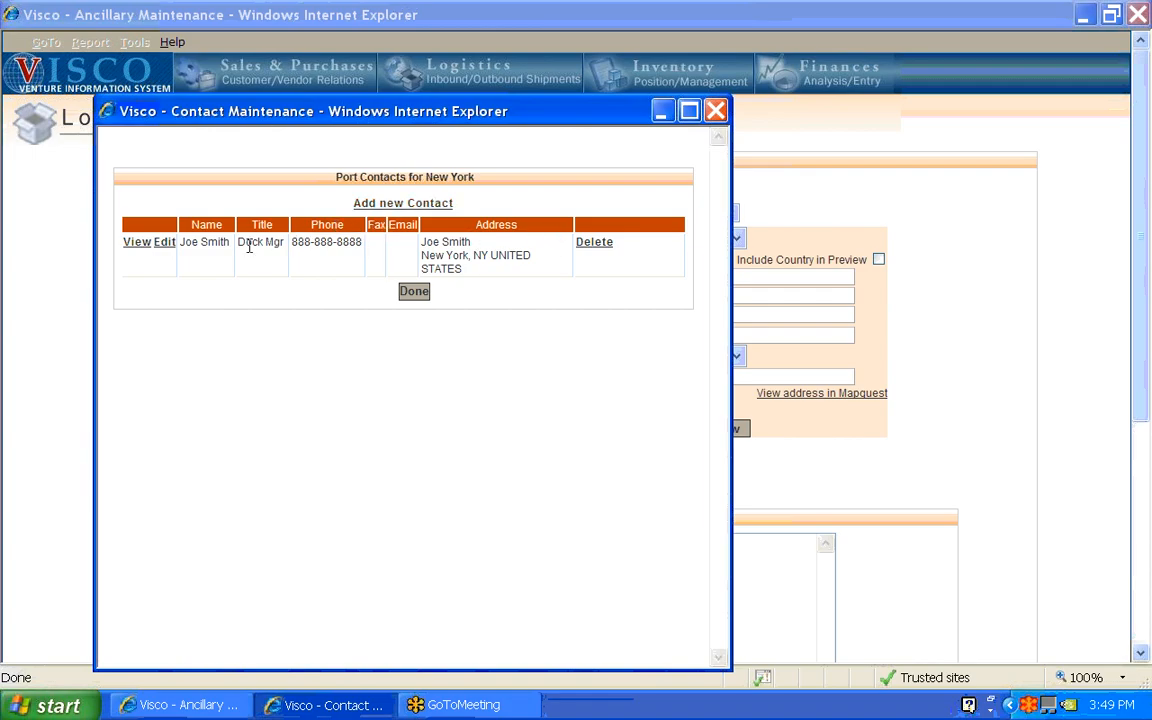
- Update Joe Smith's dock manager contact so the address reads New York, NY without country
left_click(164, 240)
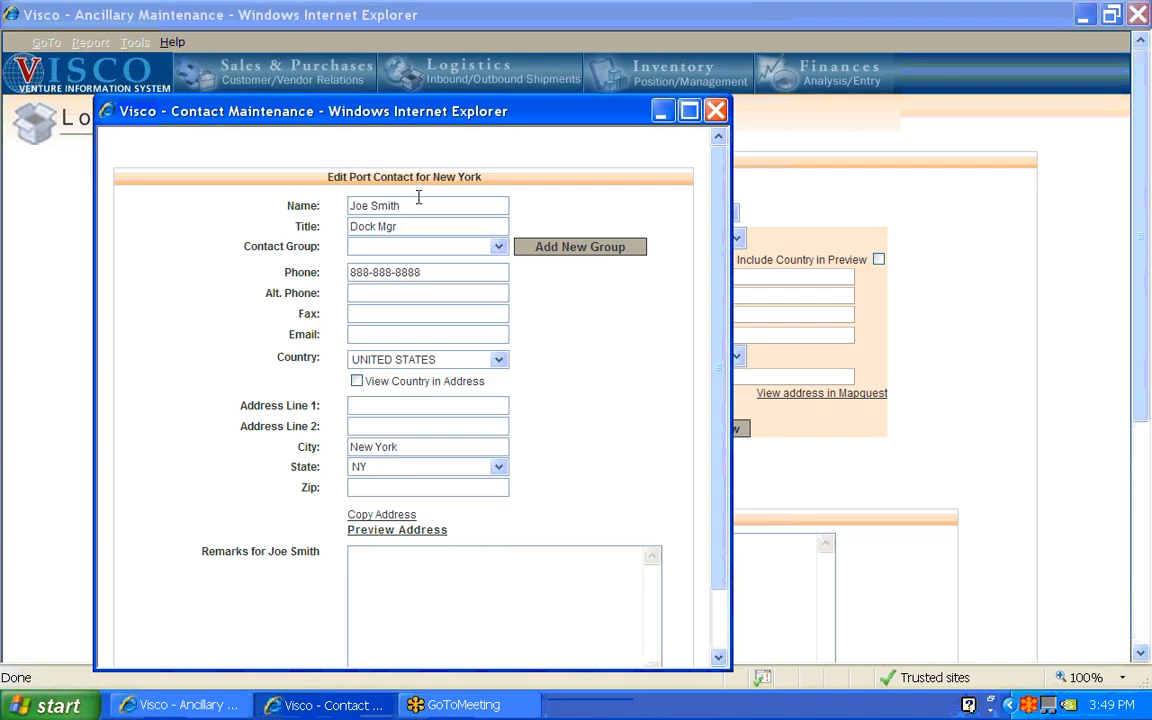
mouse_move(418, 224)
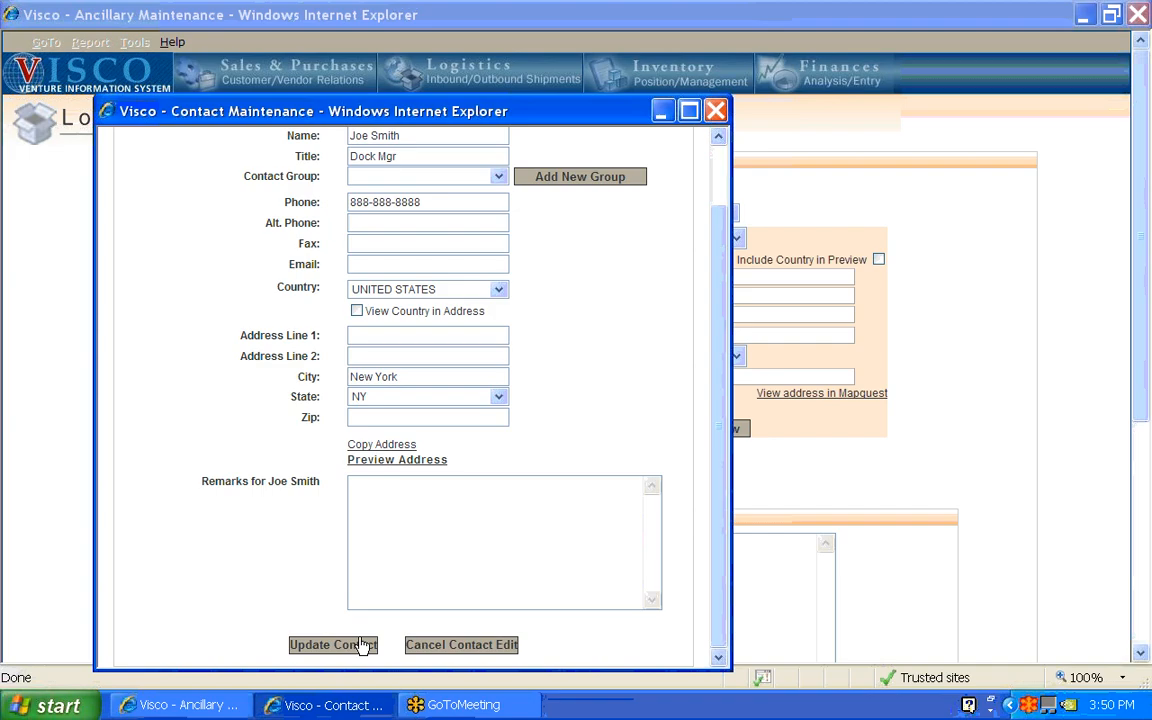
left_click(332, 644)
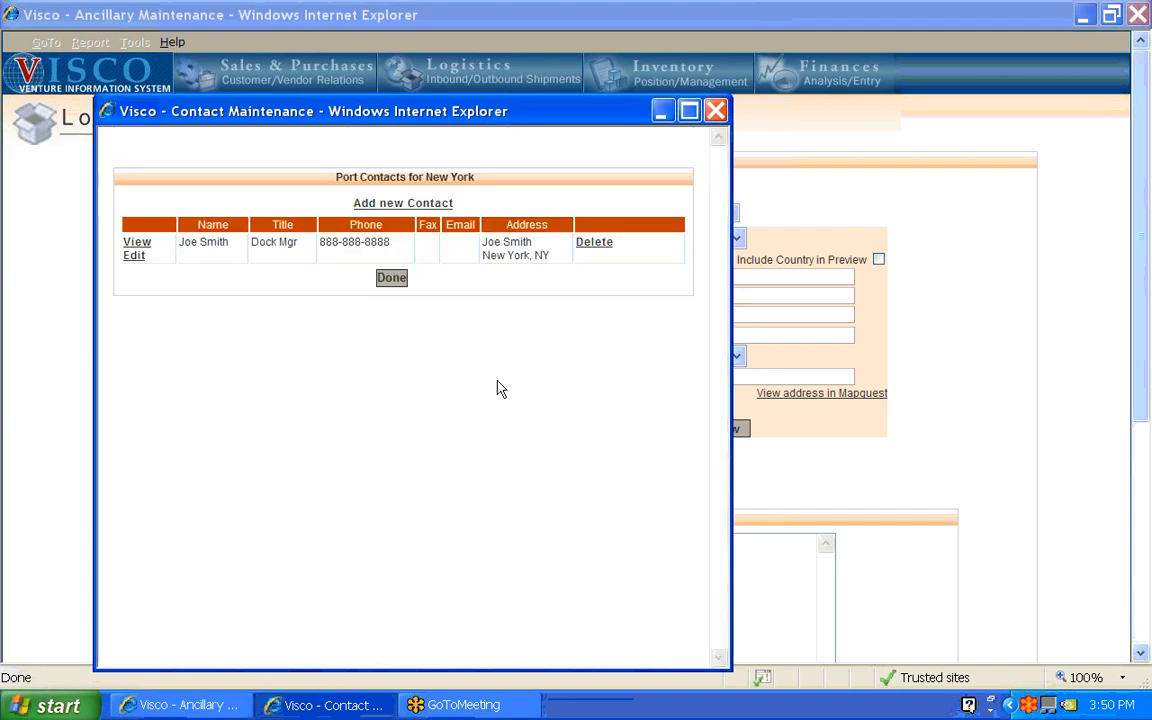
left_click(392, 276)
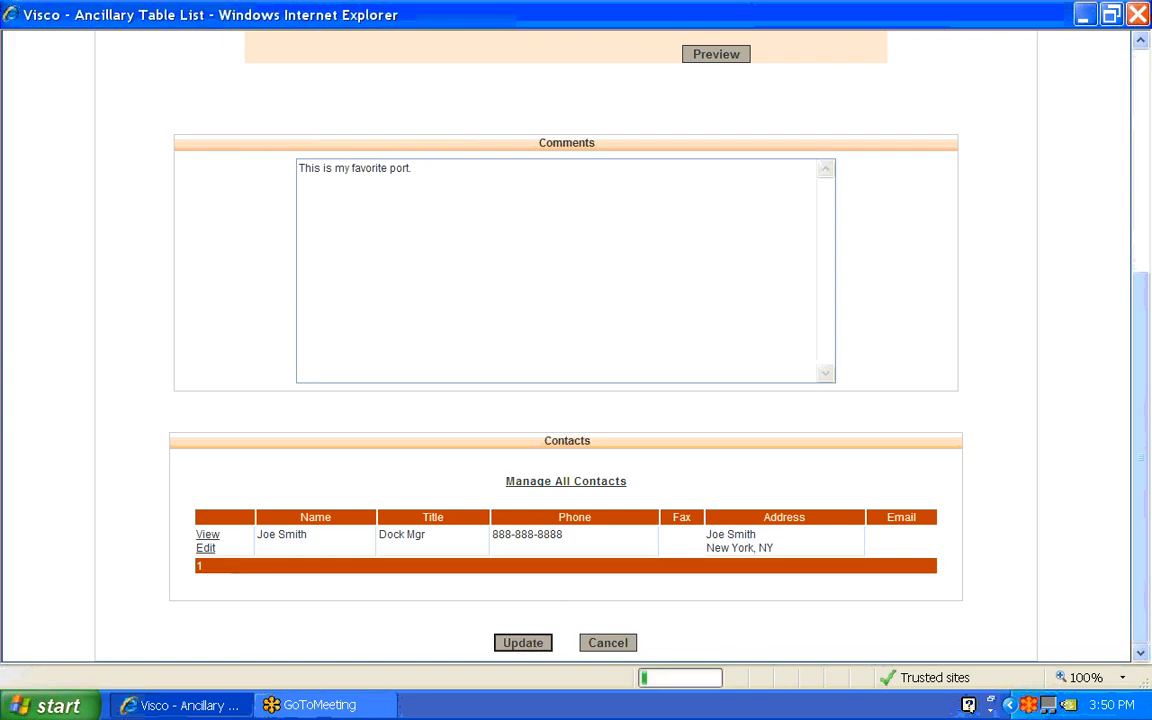
left_click(522, 642)
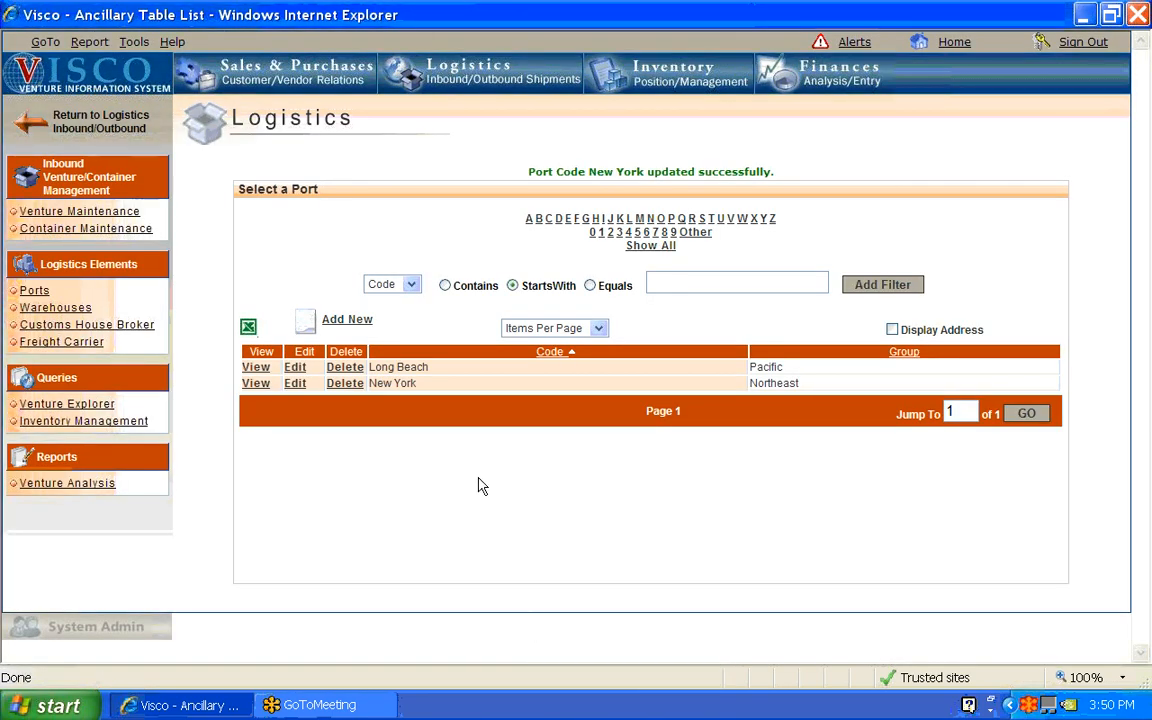
mouse_move(418, 444)
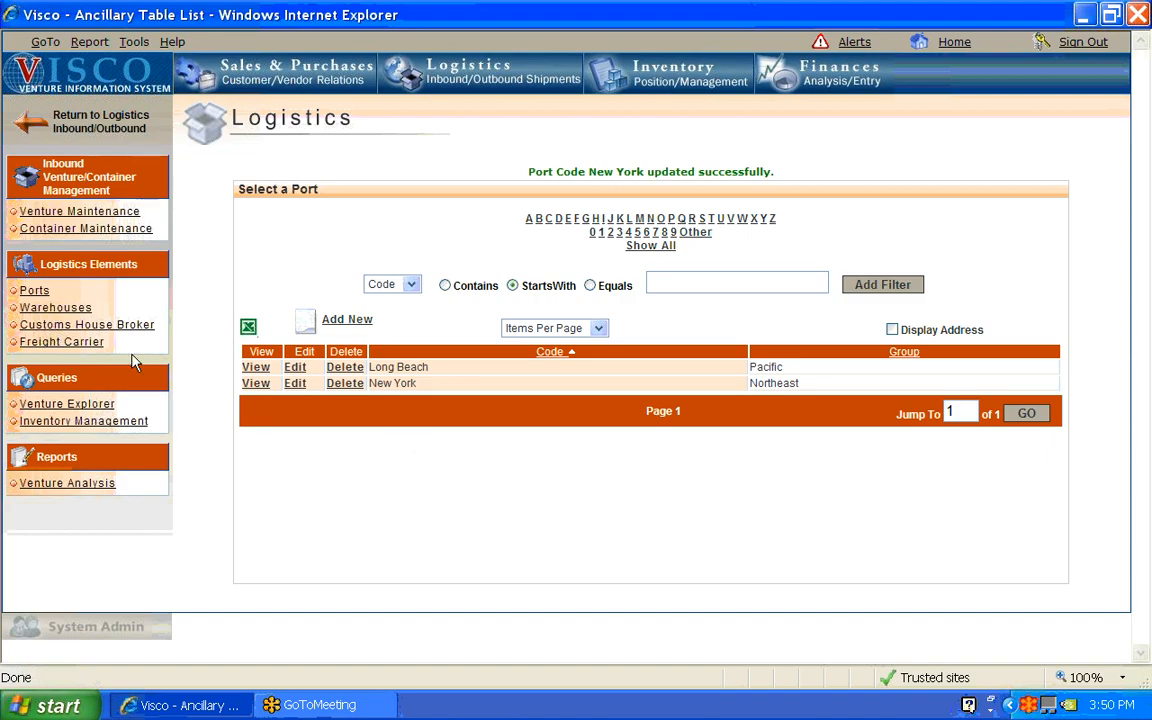
mouse_move(60, 340)
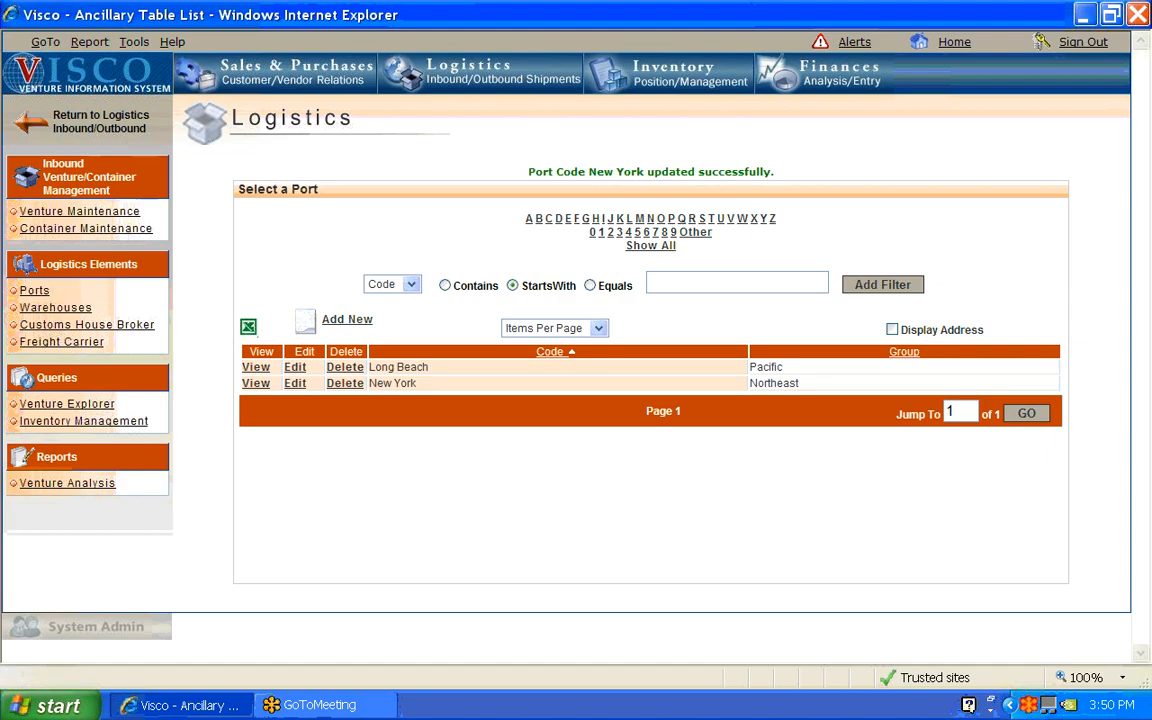
mouse_move(56, 308)
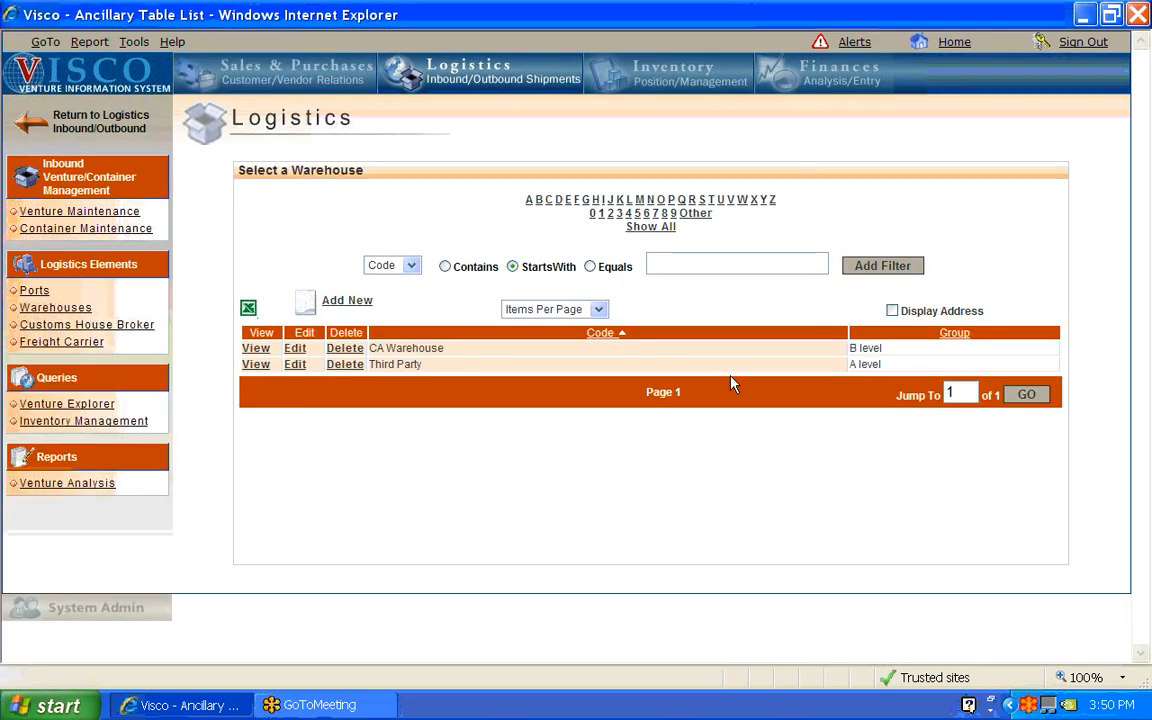
mouse_move(904, 352)
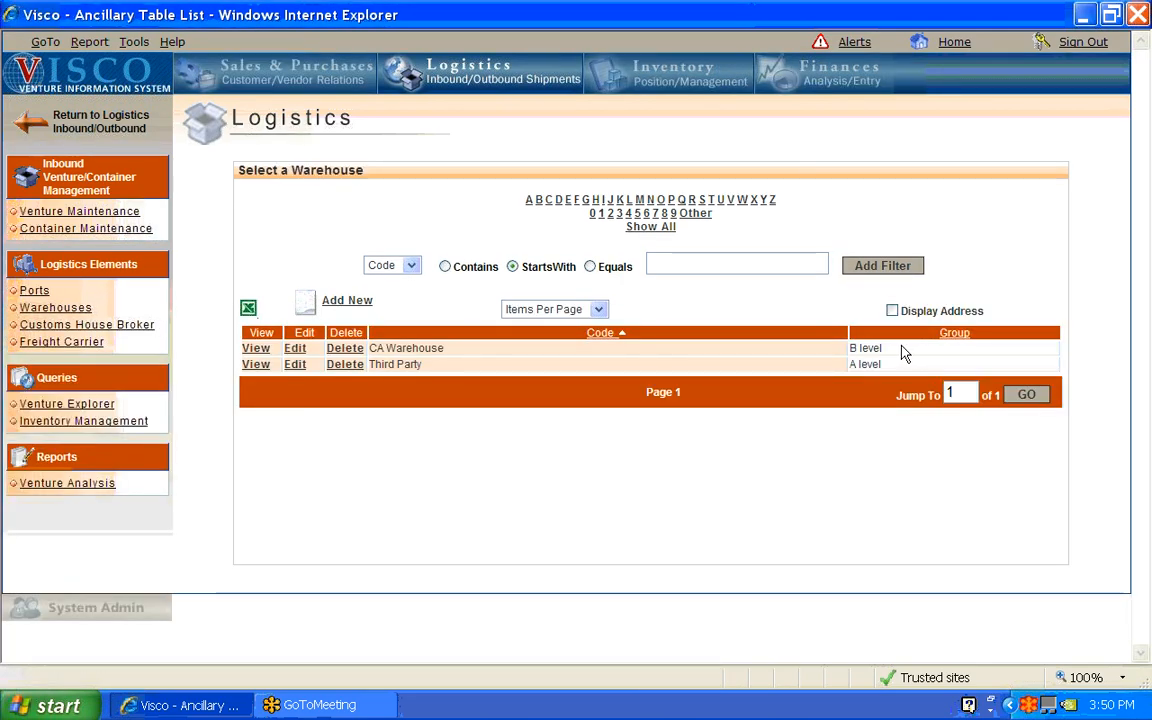
- Show the Select a Warehouse list with CA Warehouse and Third Party
double_click(864, 364)
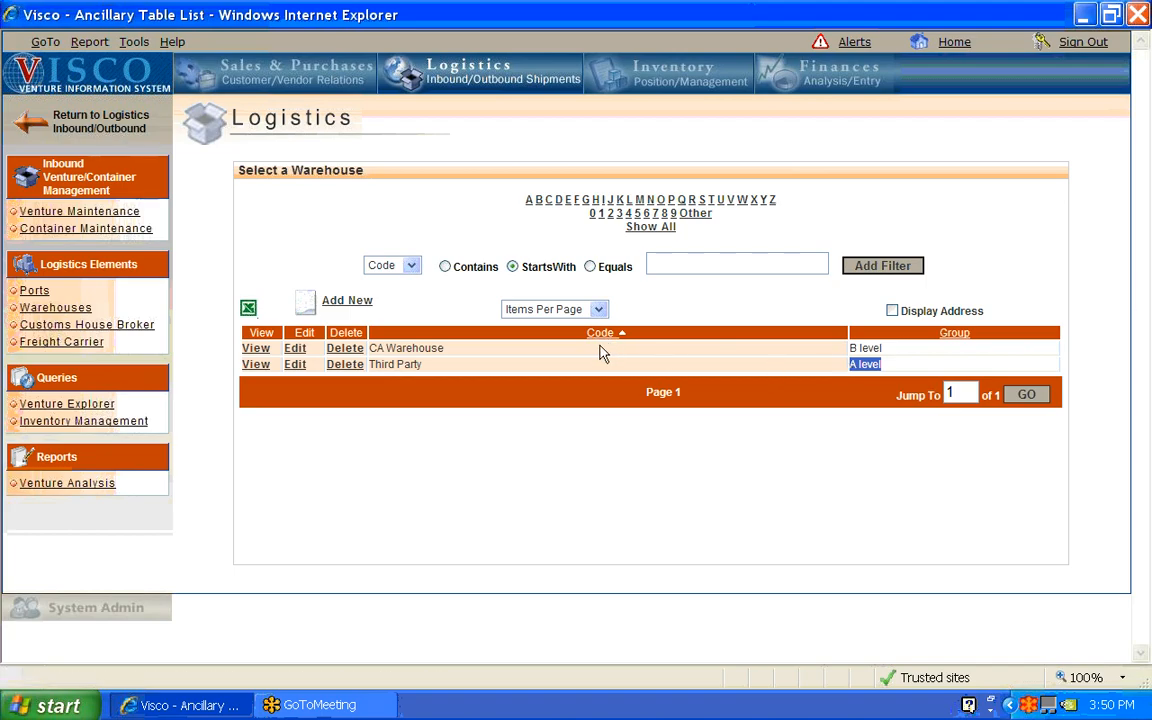
mouse_move(598, 356)
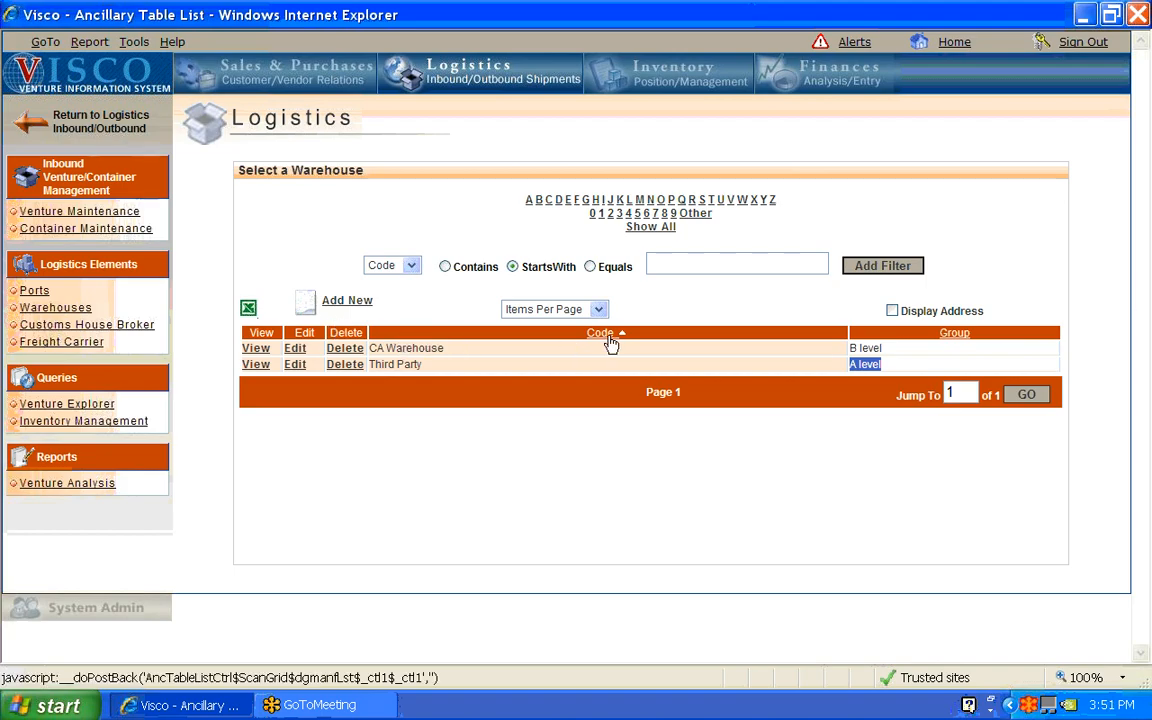
- Start a new warehouse with code Warehouse C and proceed to its details form
left_click(348, 300)
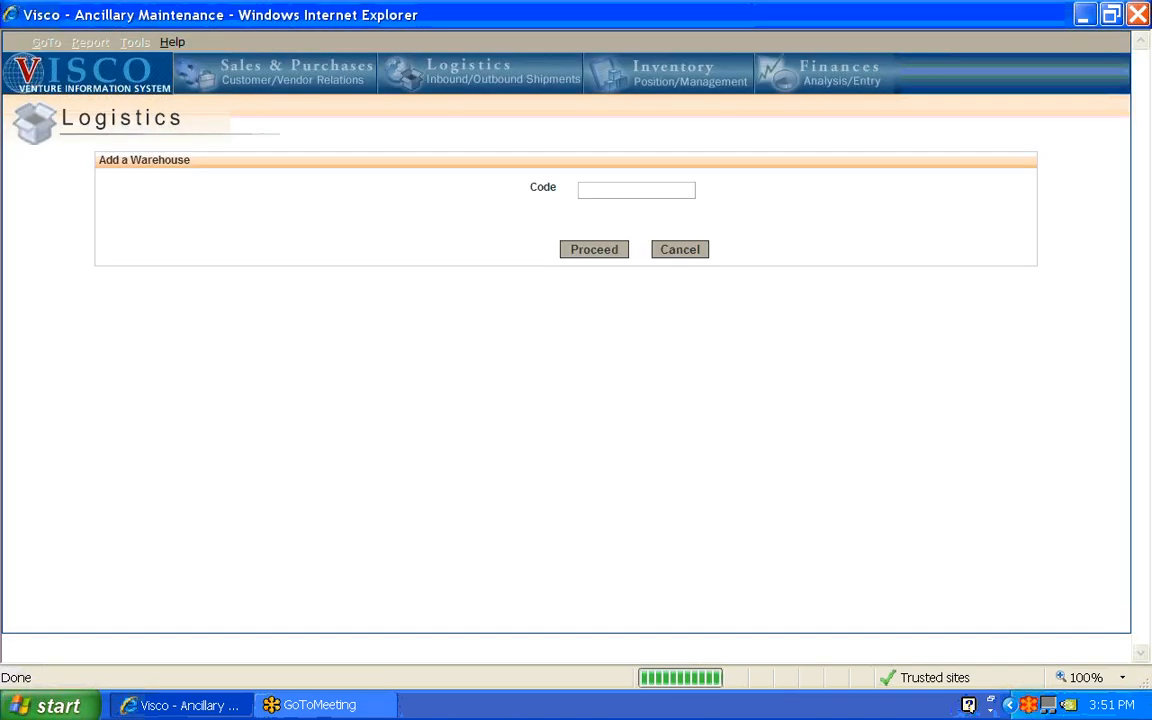
left_click(636, 190)
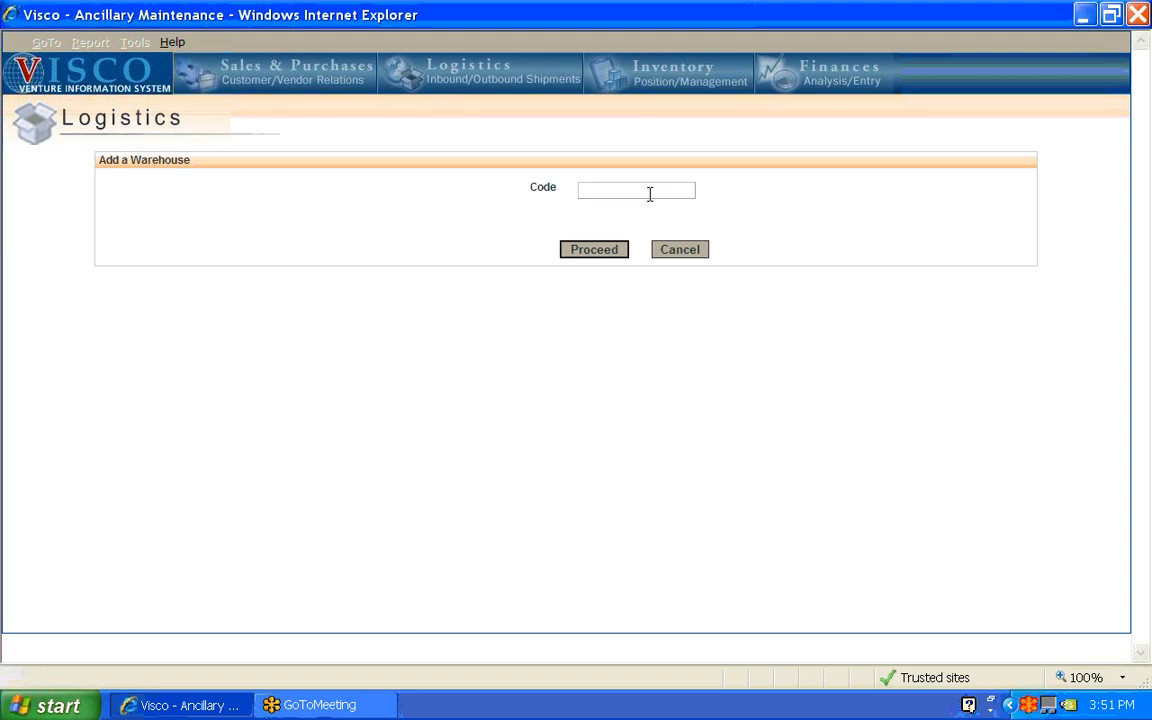
type("WAh")
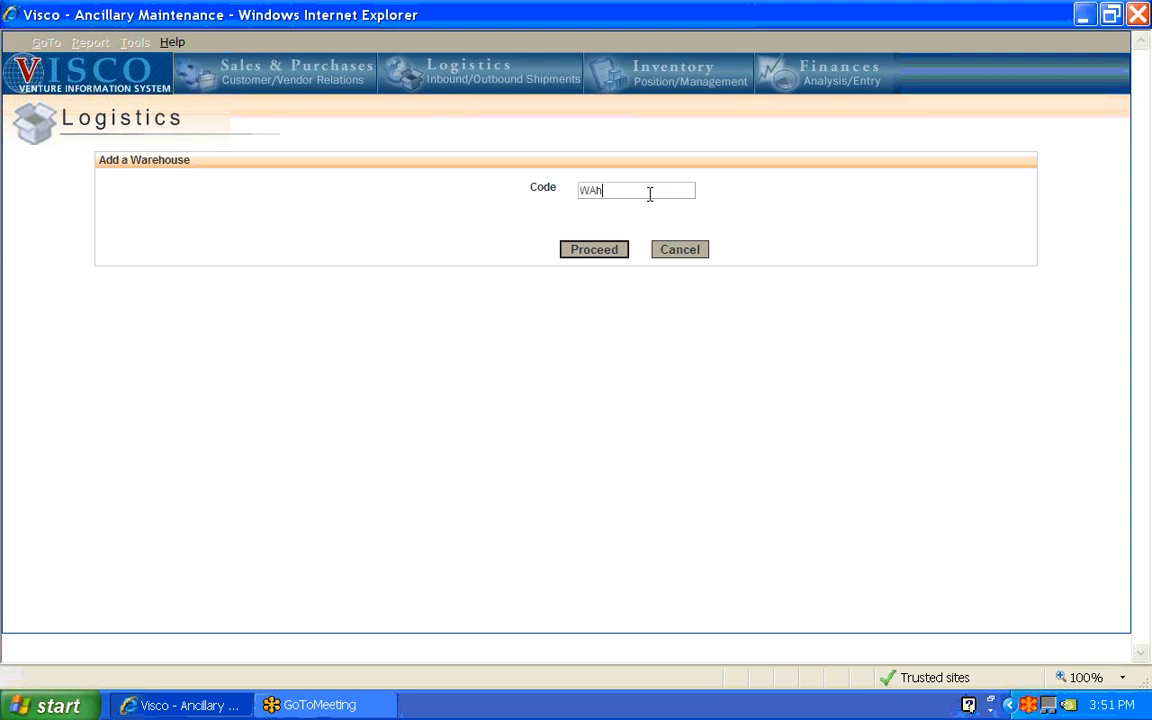
type("Warehouse C")
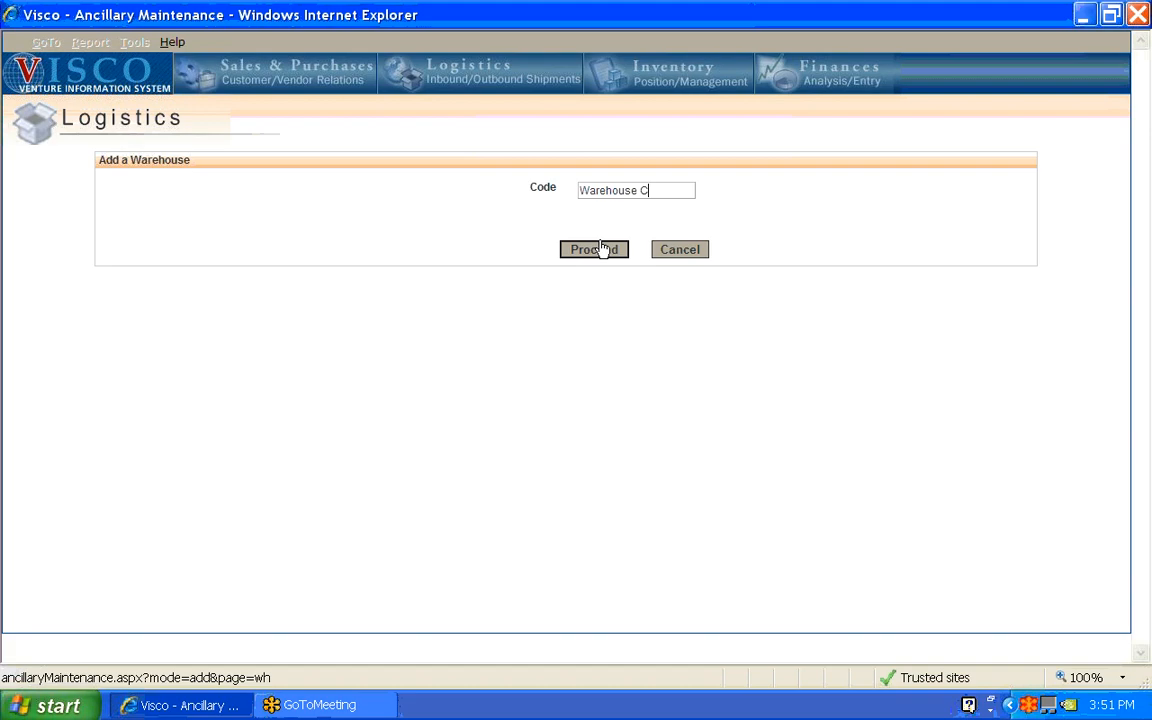
left_click(592, 248)
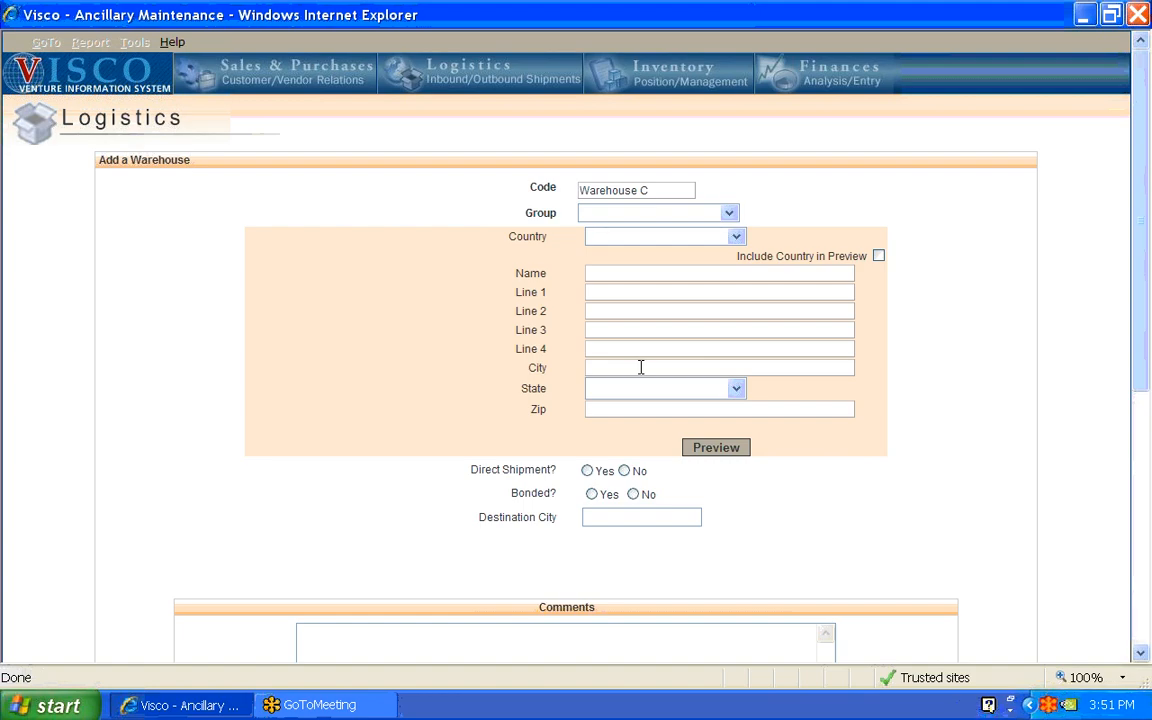
mouse_move(668, 408)
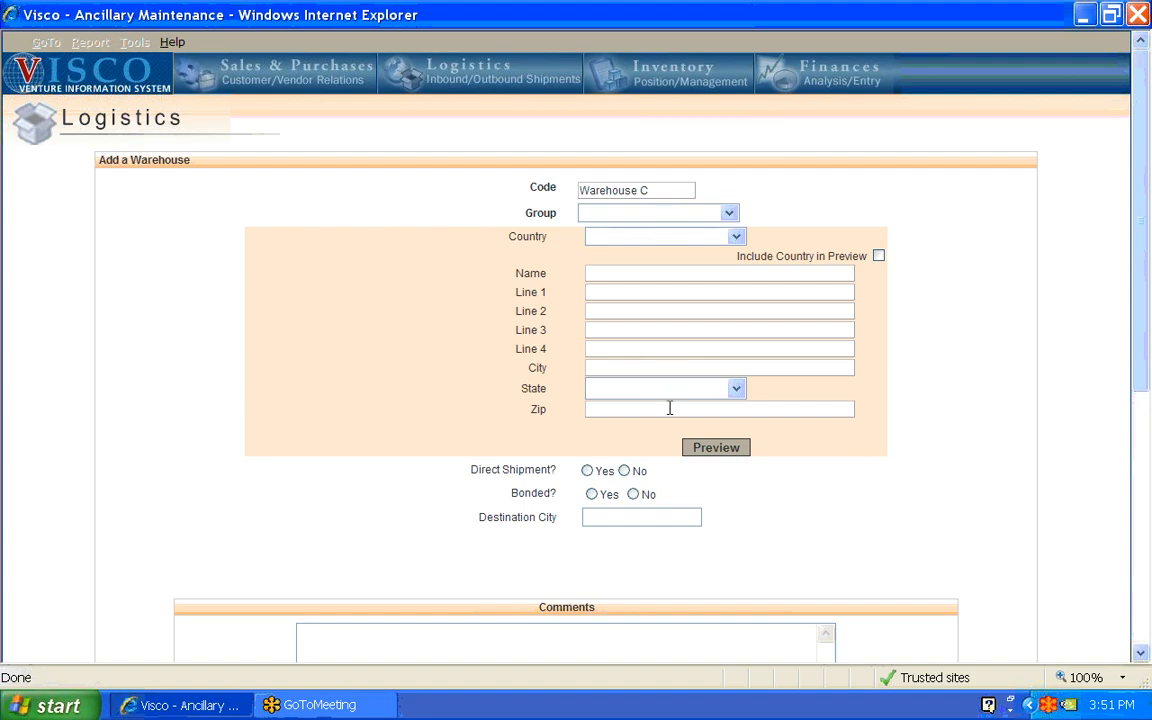
mouse_move(682, 292)
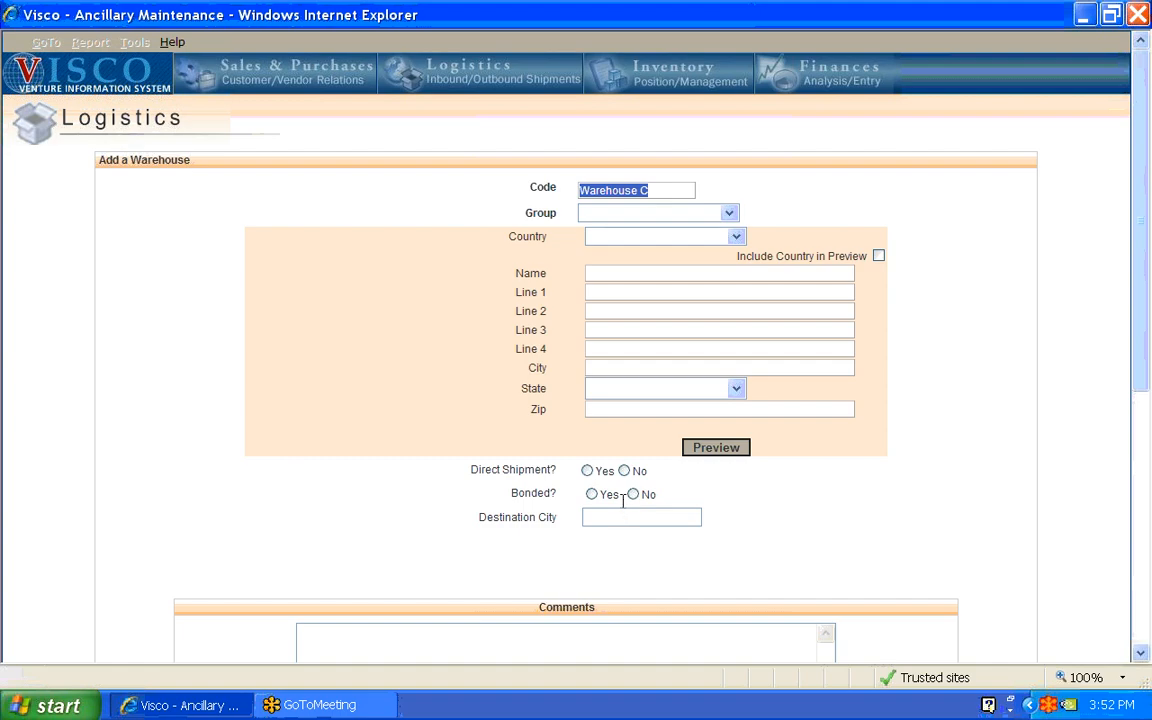
- Set Omaha as the destination city and save Warehouse C
left_click(640, 516)
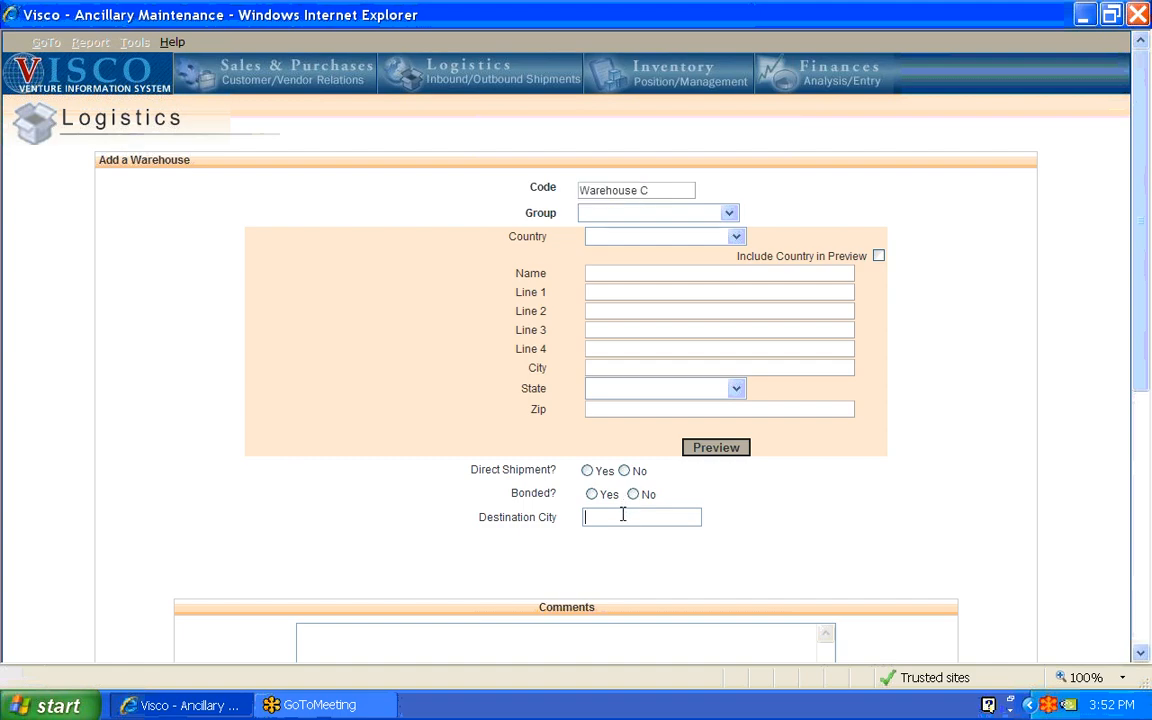
mouse_move(564, 564)
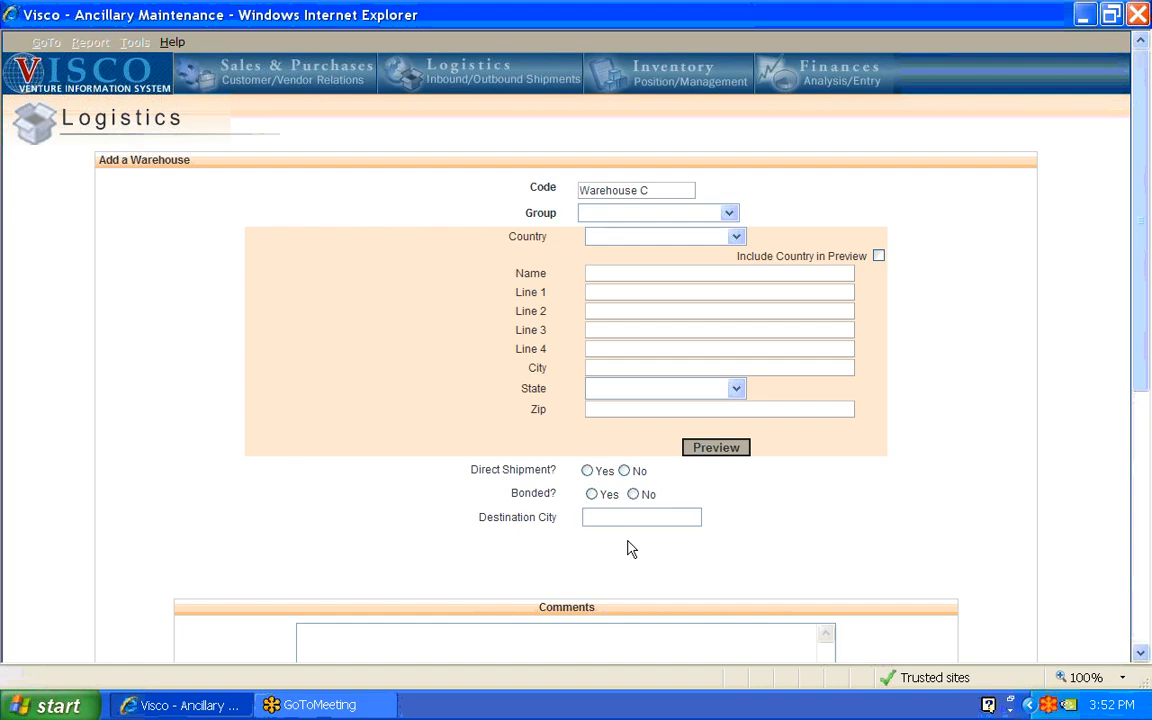
type("o")
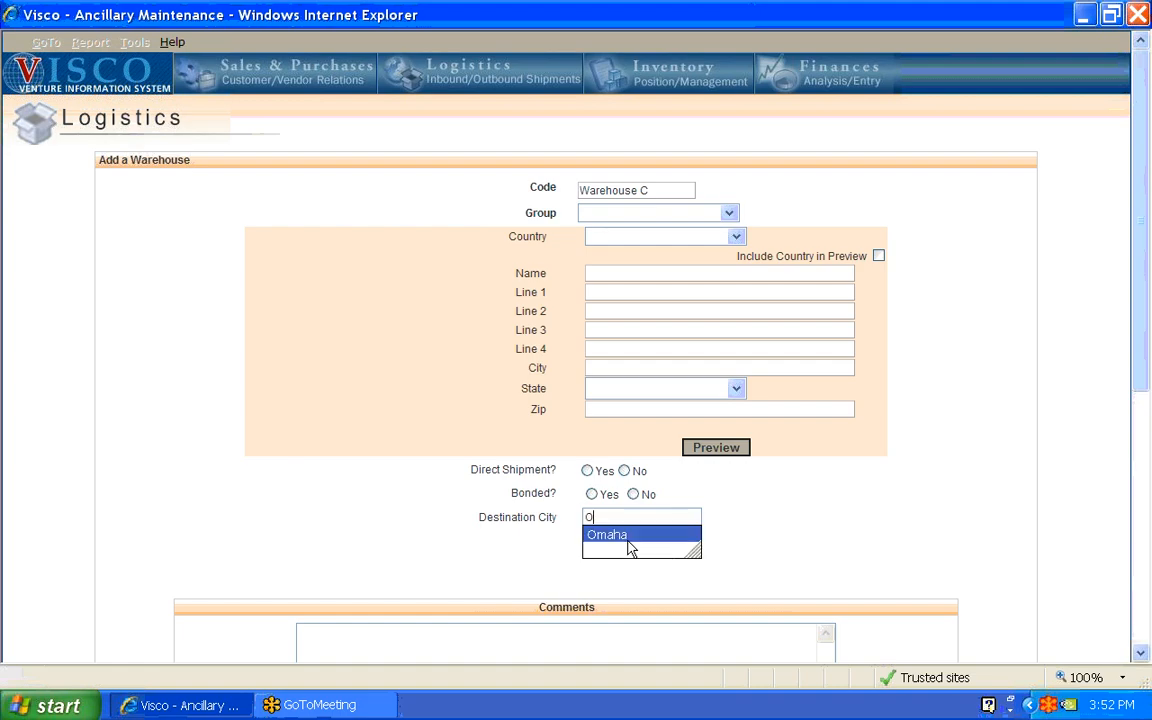
left_click(608, 534)
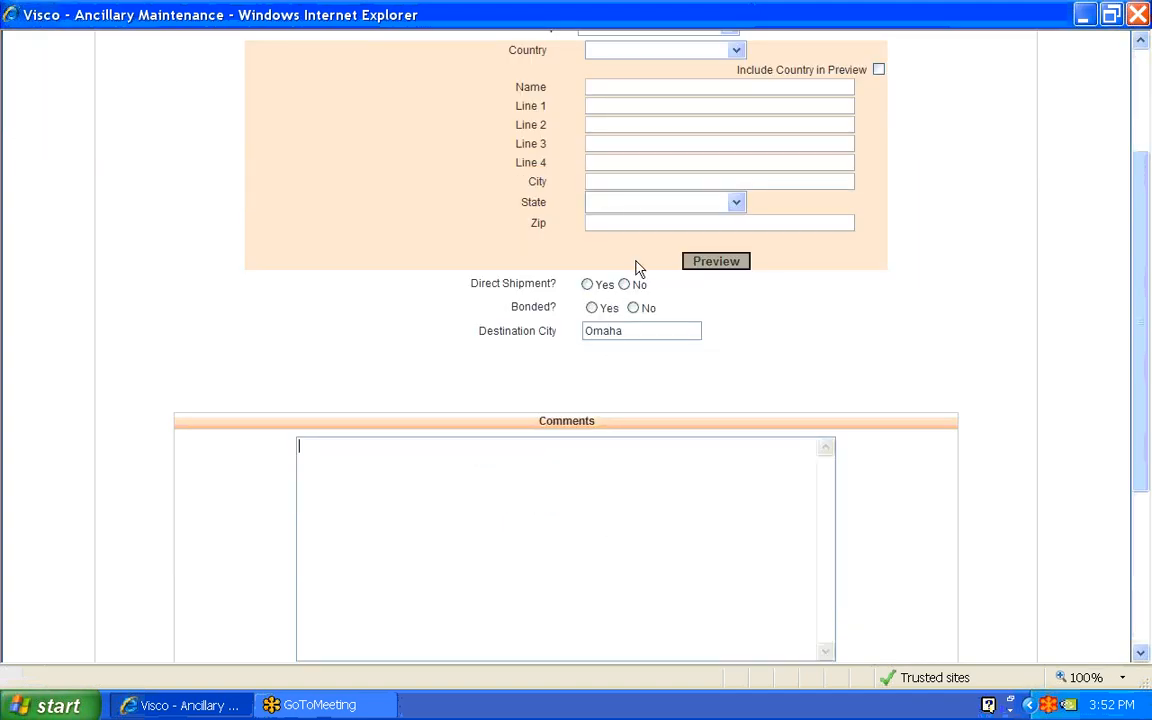
mouse_move(558, 420)
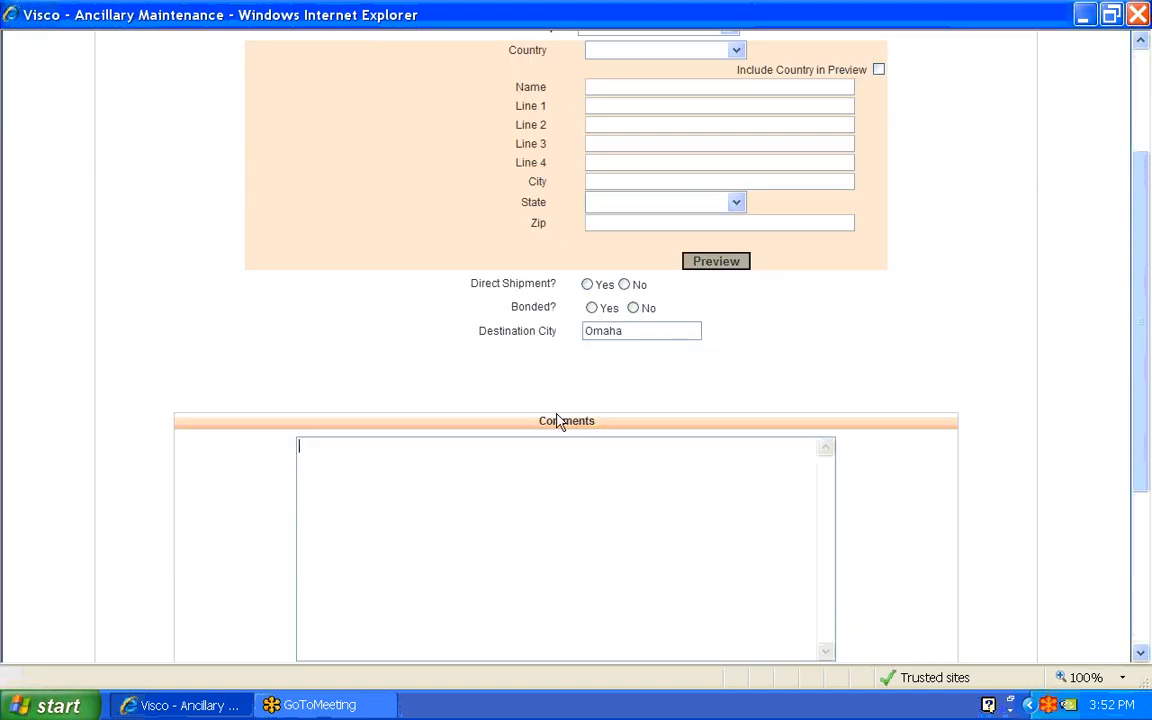
scroll("down", 3)
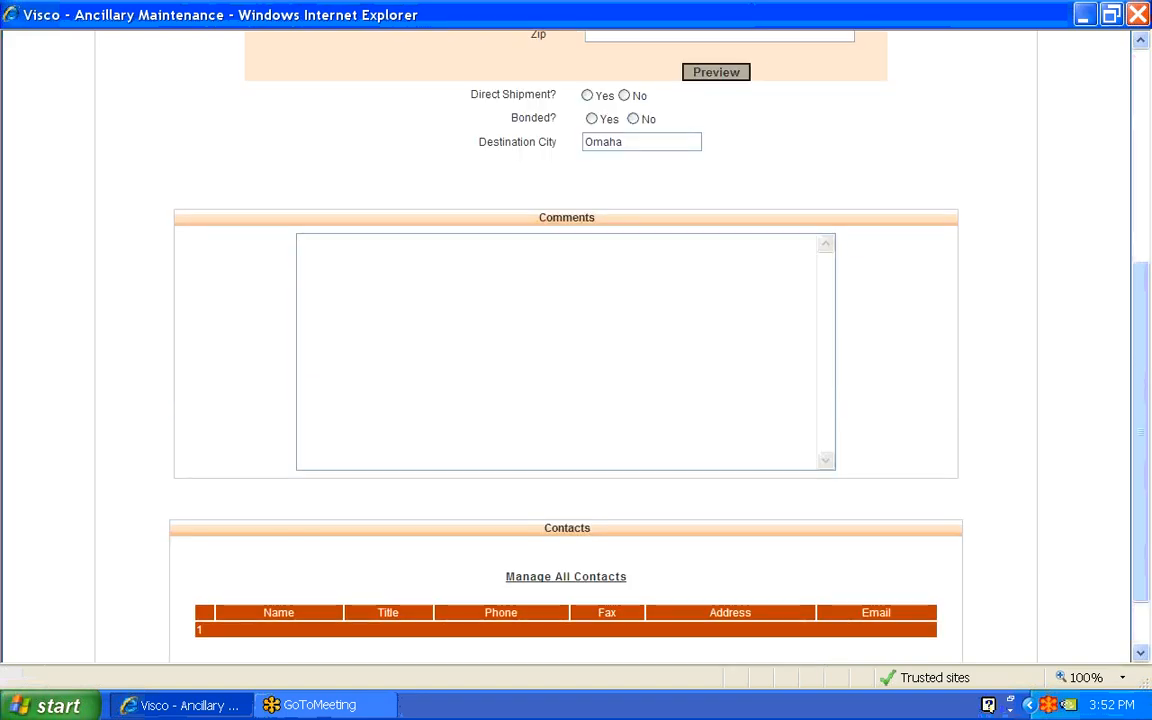
scroll("down", 3)
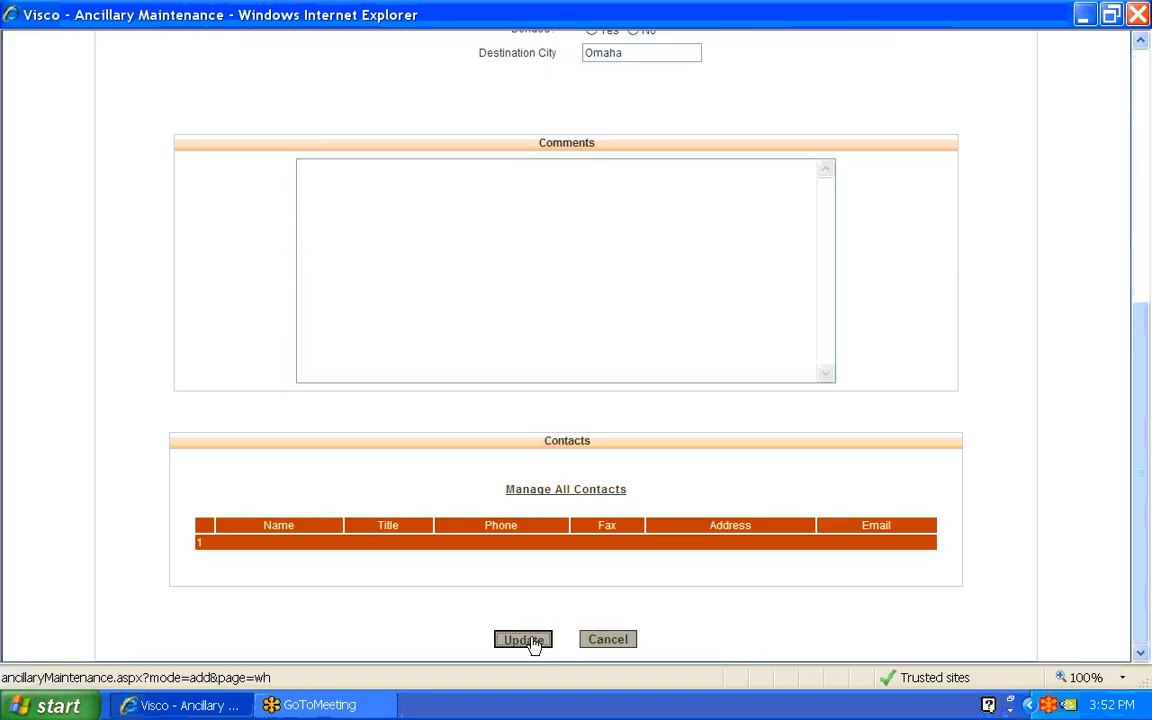
left_click(524, 640)
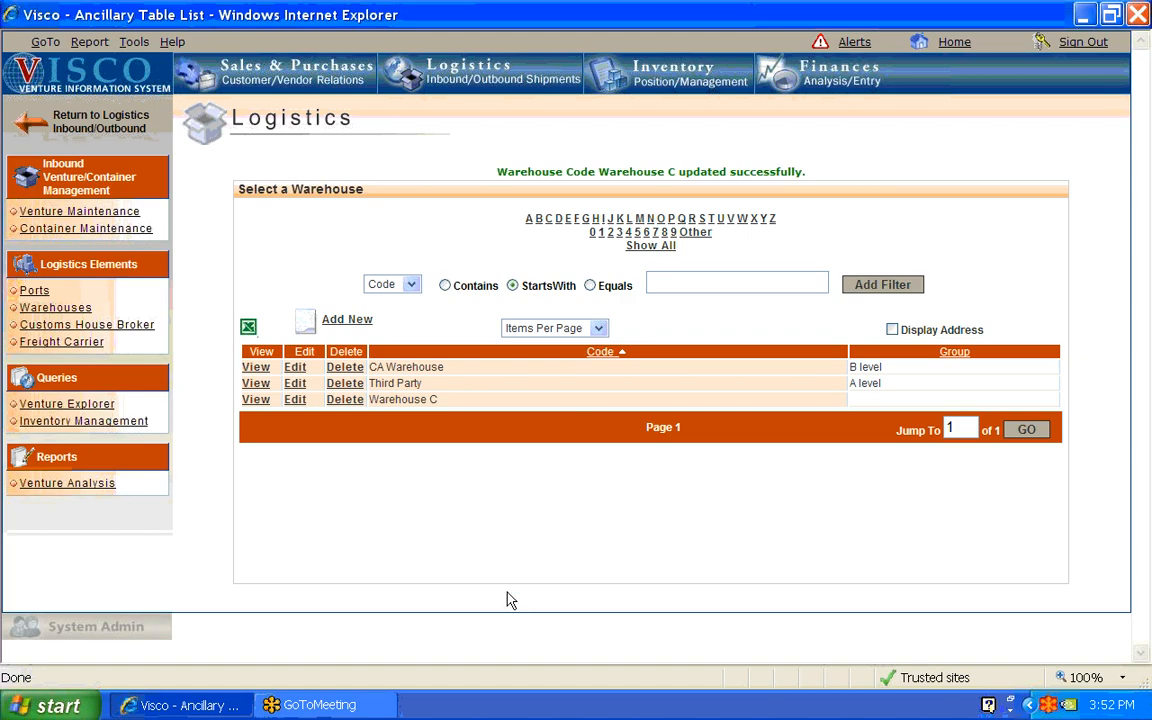
mouse_move(878, 404)
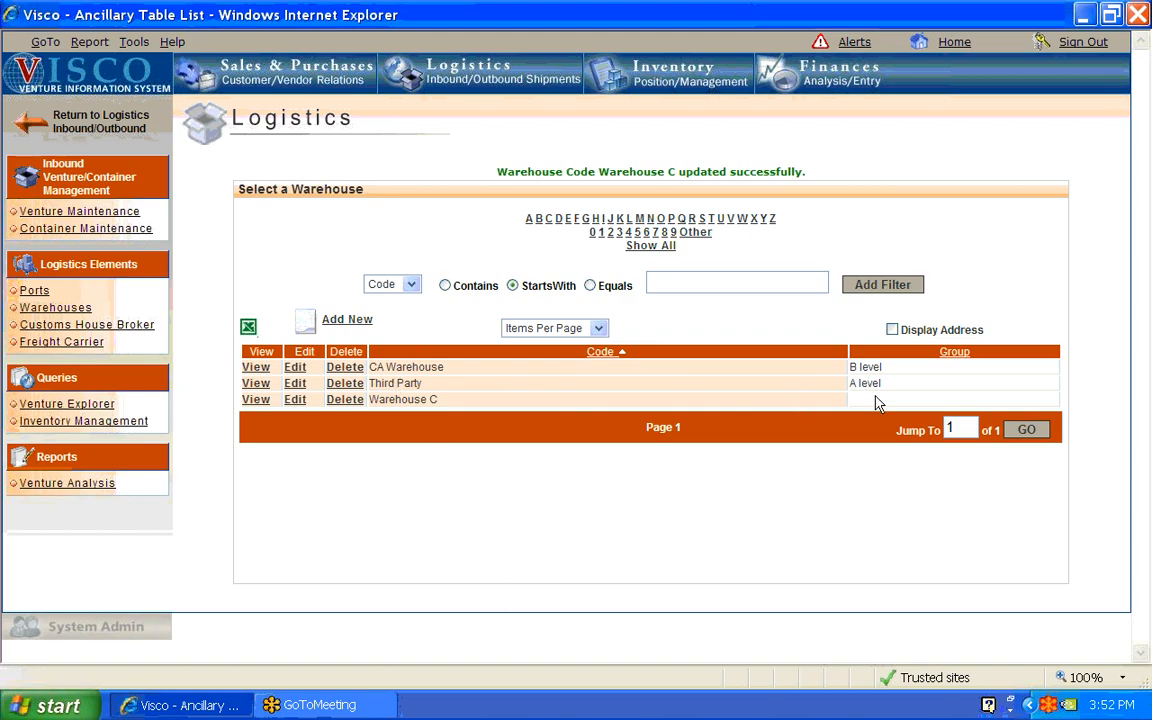
mouse_move(618, 424)
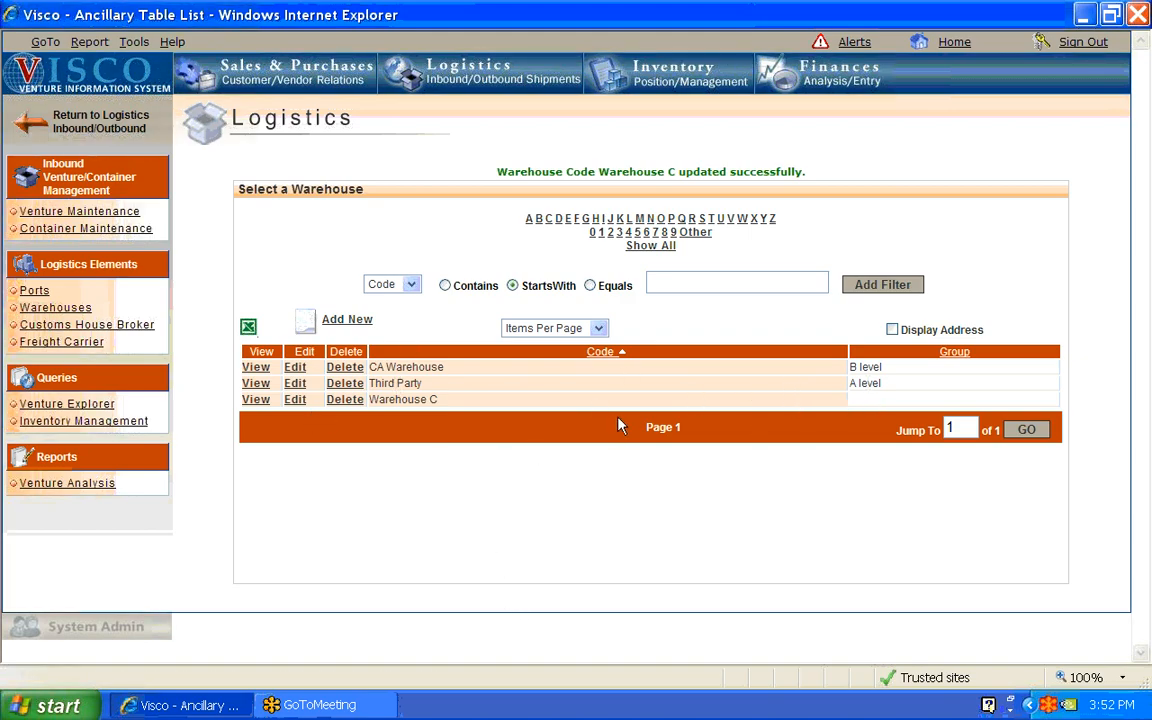
mouse_move(376, 384)
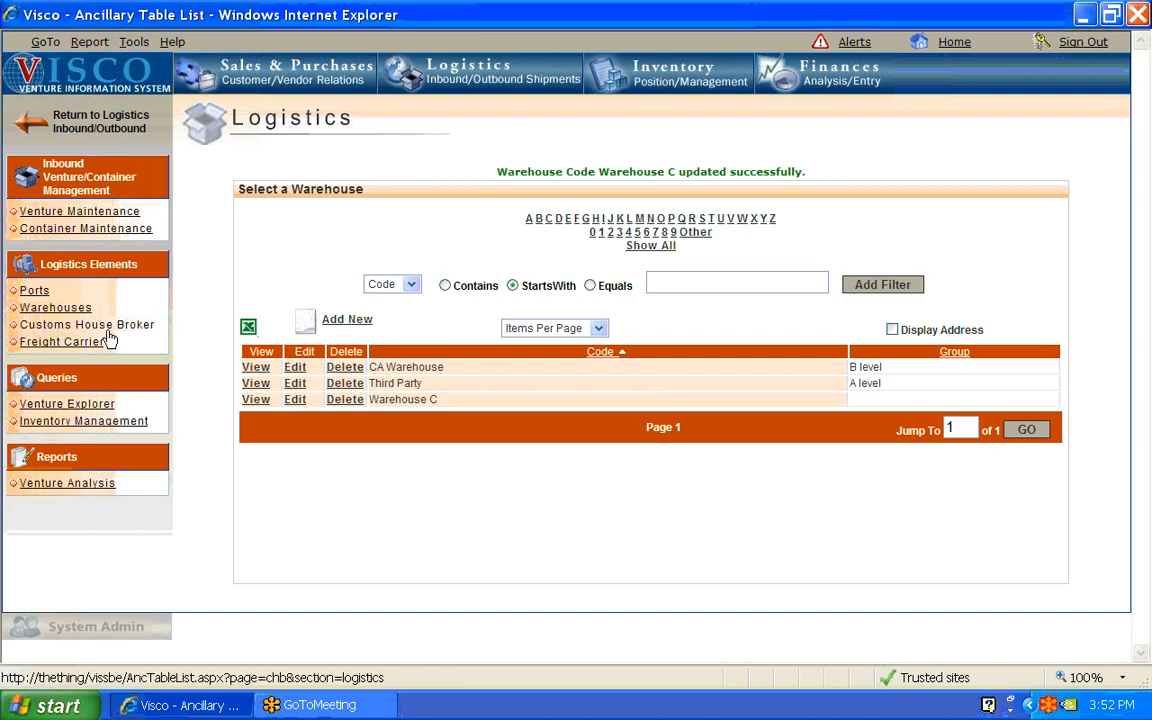
- Review the customs house brokers, then list freight carriers DHK Freight and Freight Guys
left_click(86, 324)
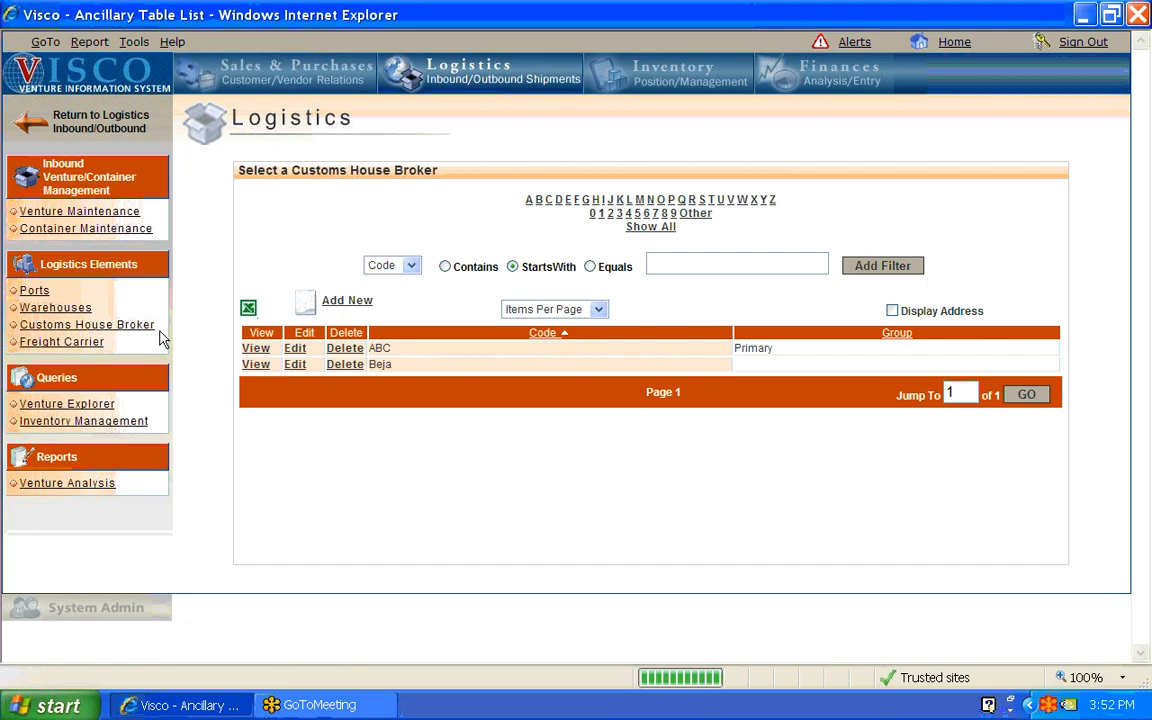
mouse_move(204, 318)
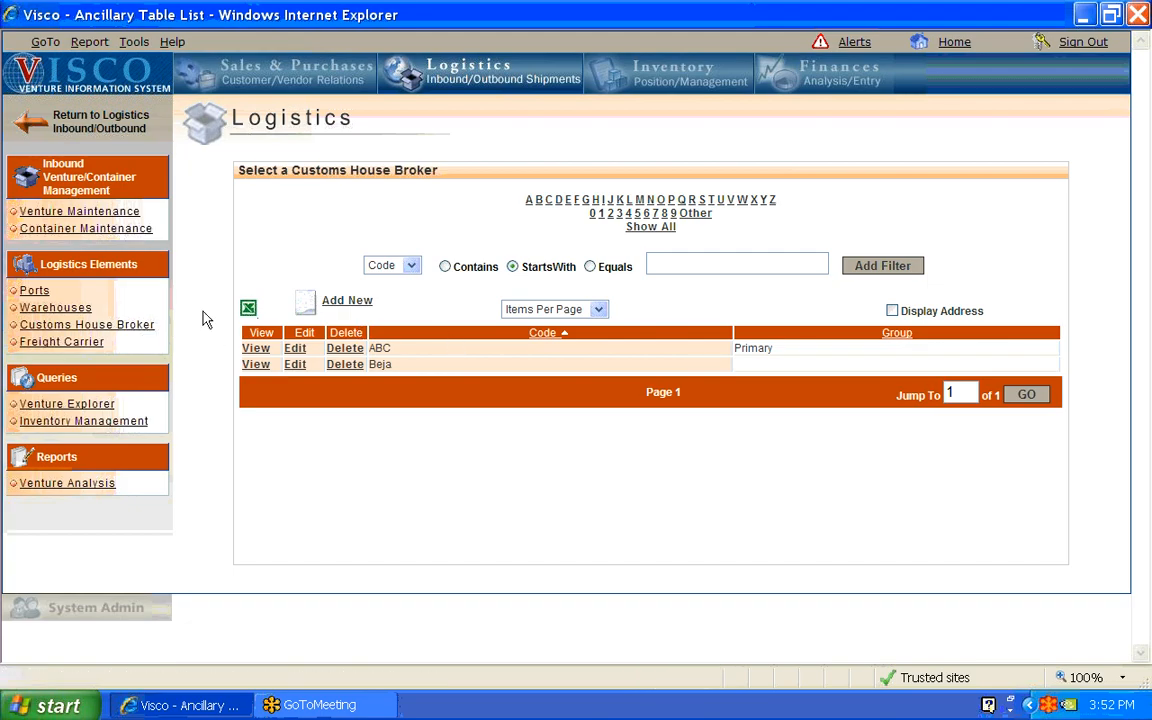
left_click(60, 340)
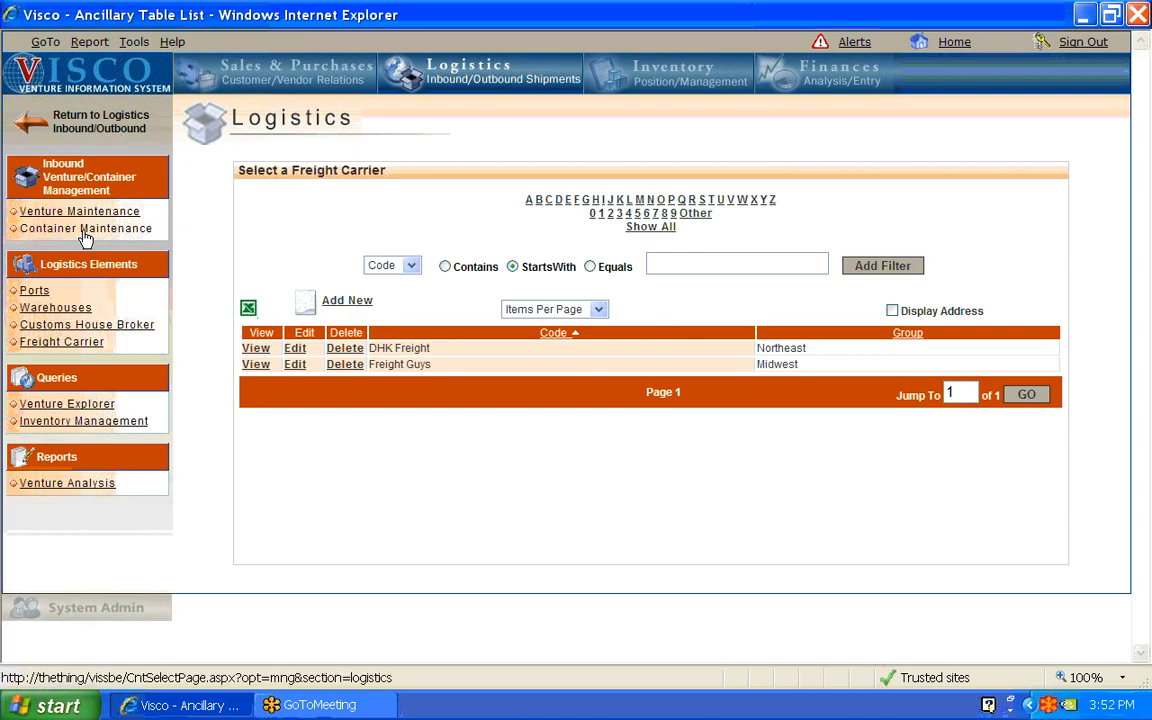
- Edit container Erin Test 1, checking Long Beach and New York appear as arrival ports
left_click(86, 228)
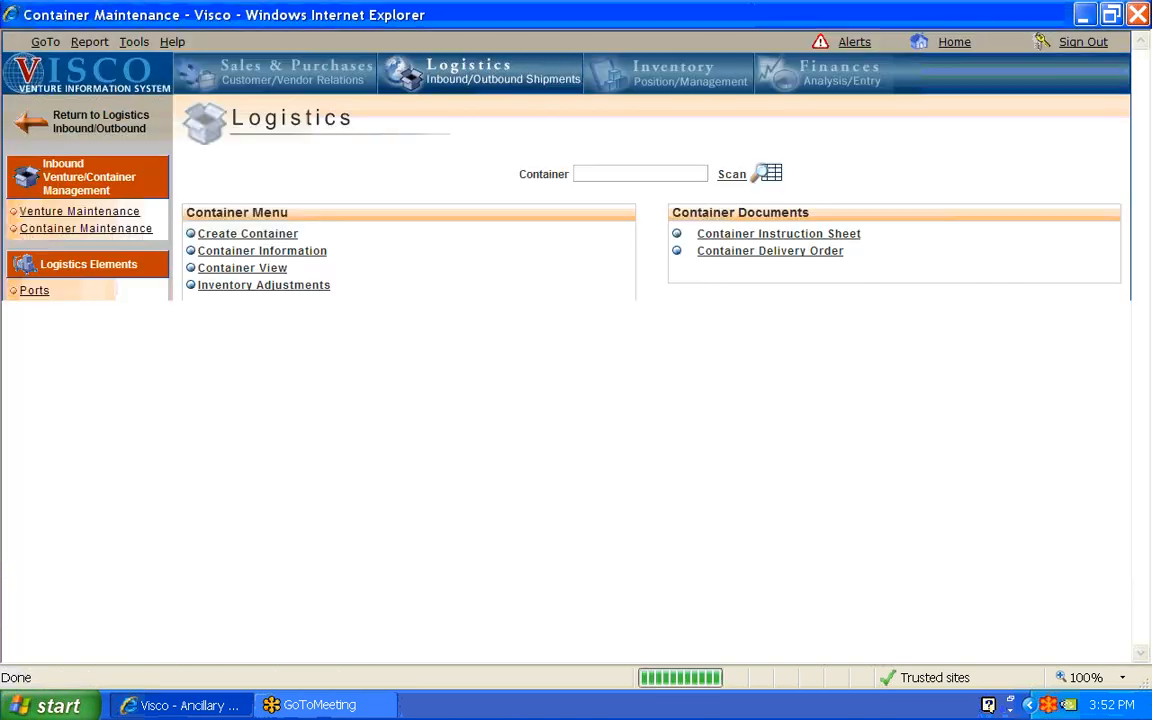
left_click(764, 172)
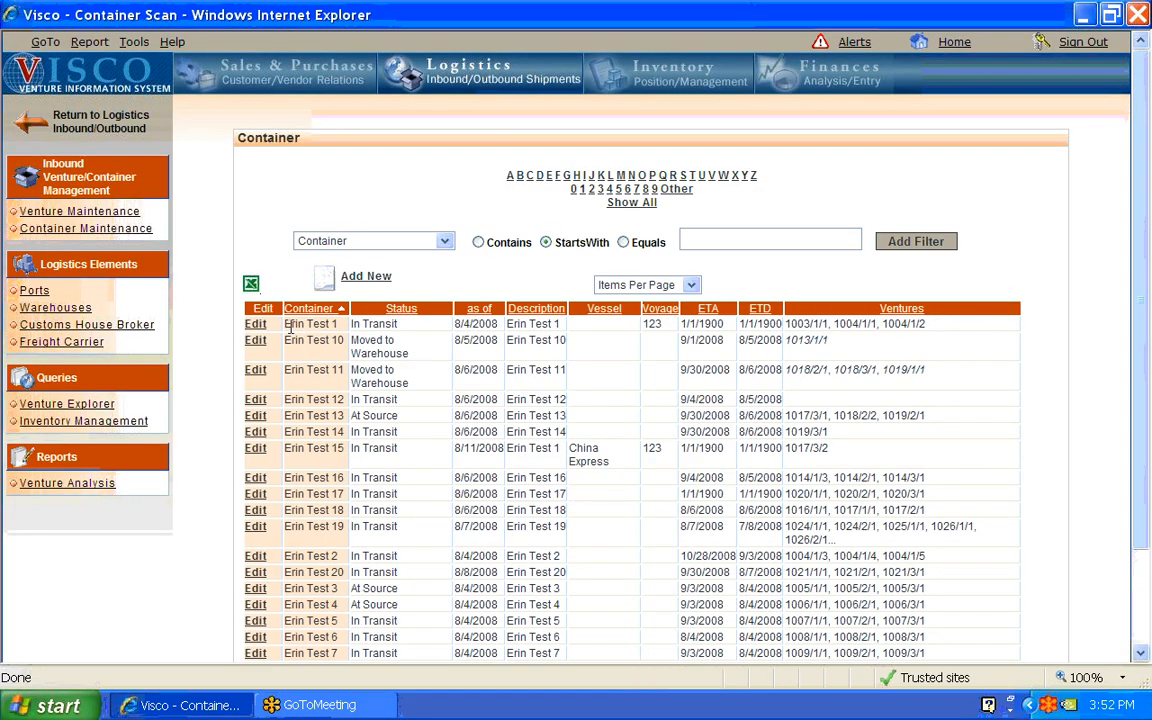
left_click(256, 324)
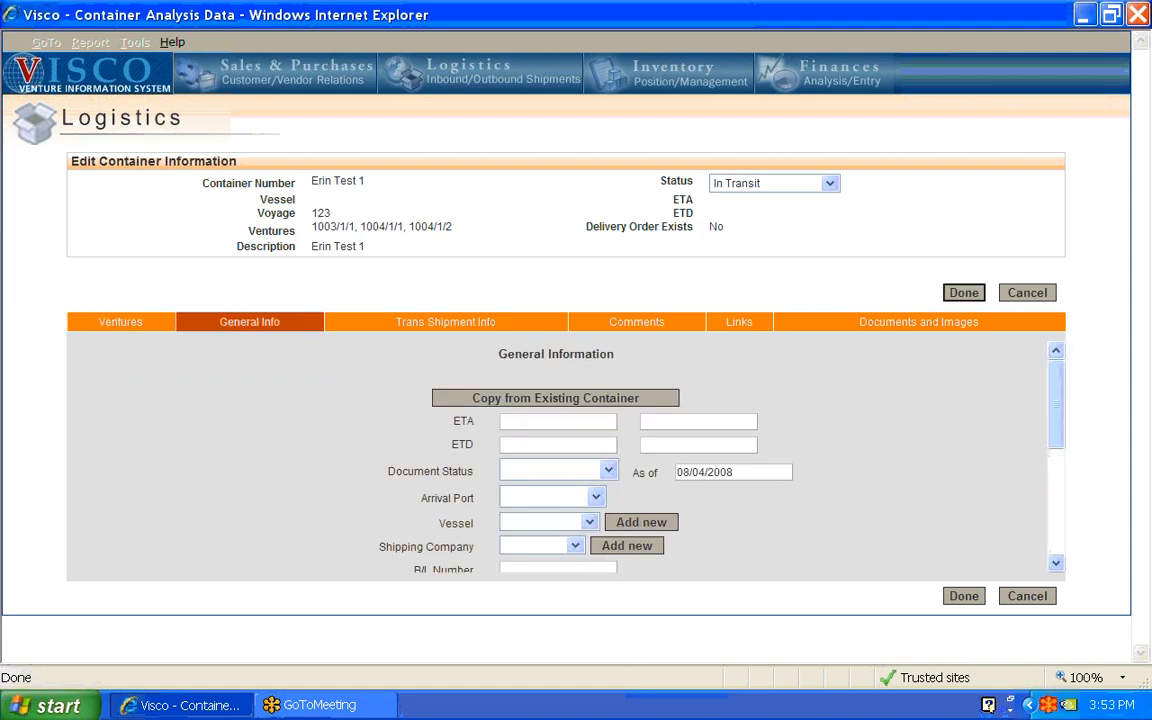
left_click(596, 496)
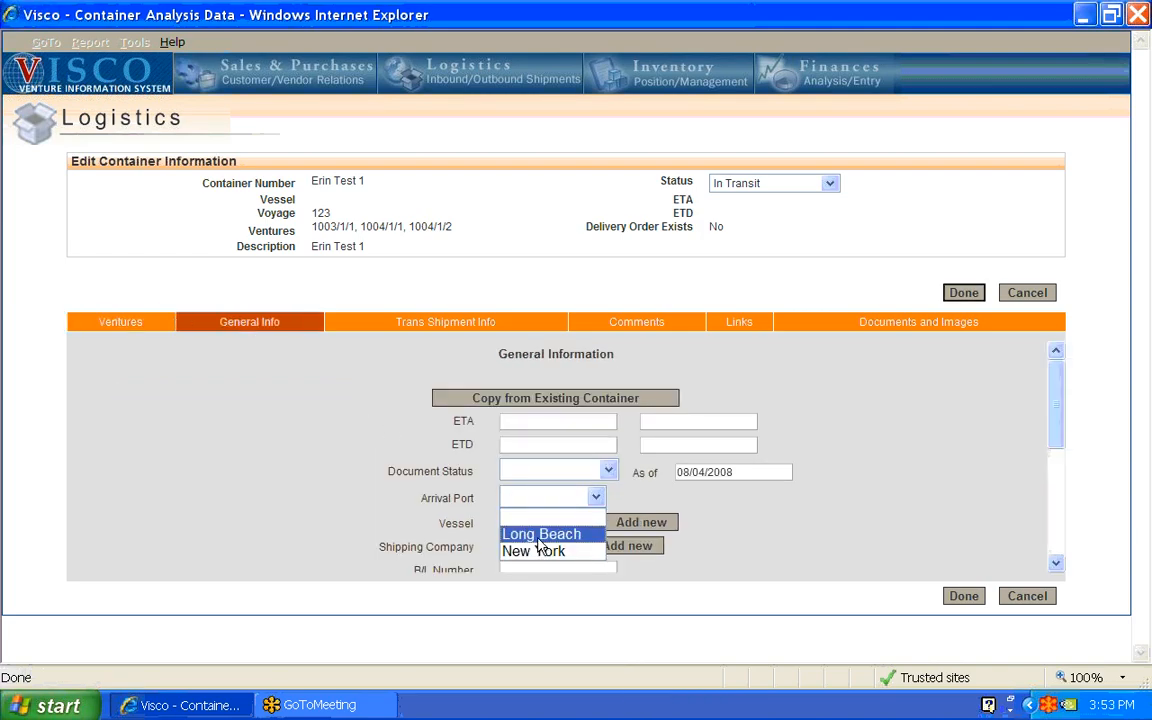
mouse_move(540, 552)
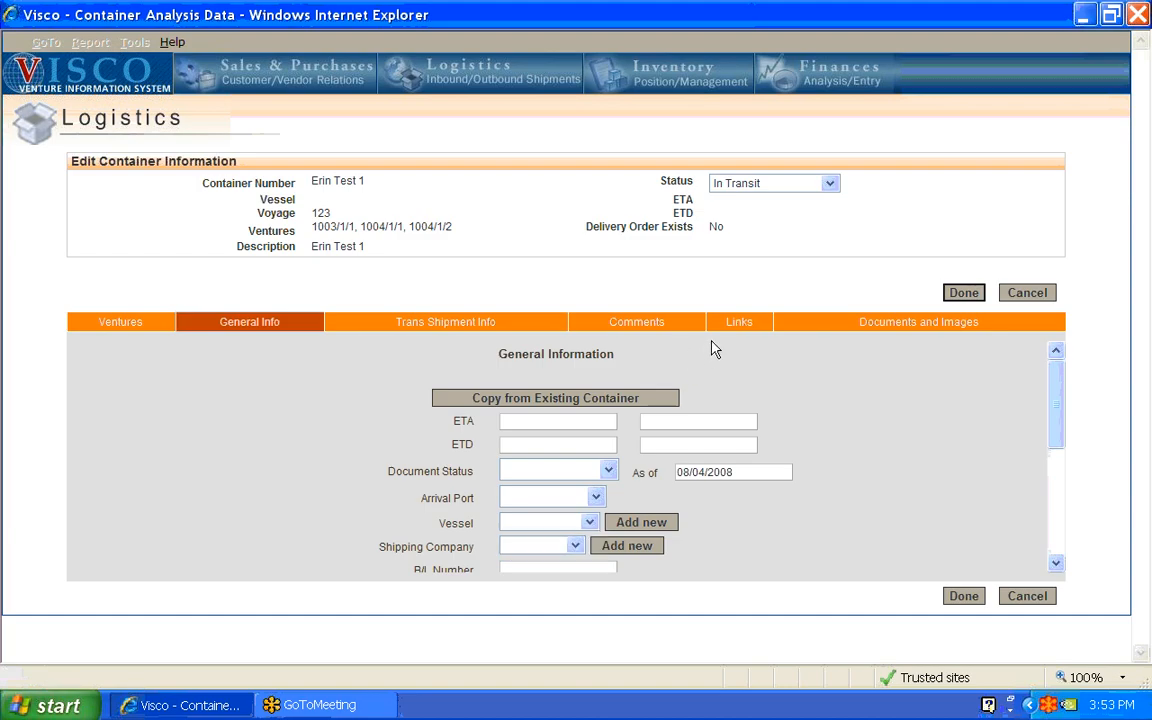
left_click(738, 320)
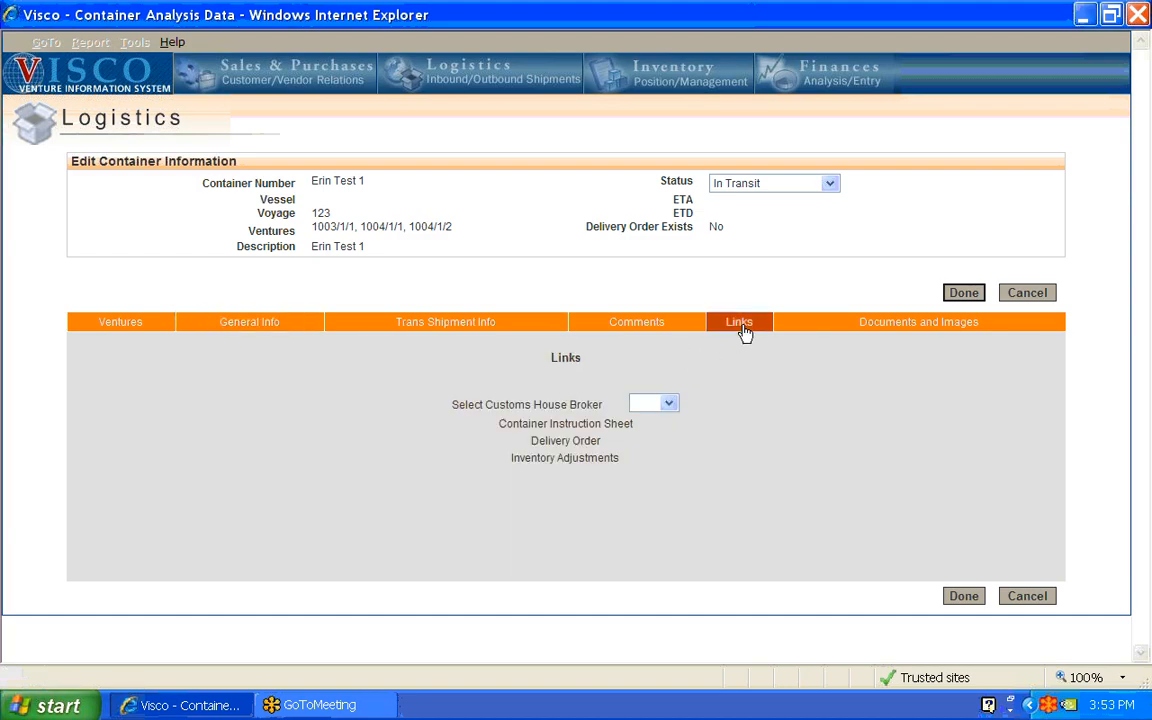
- Check ABC and Beja appear as brokers, then begin a delivery order for Erin Test 1
left_click(668, 404)
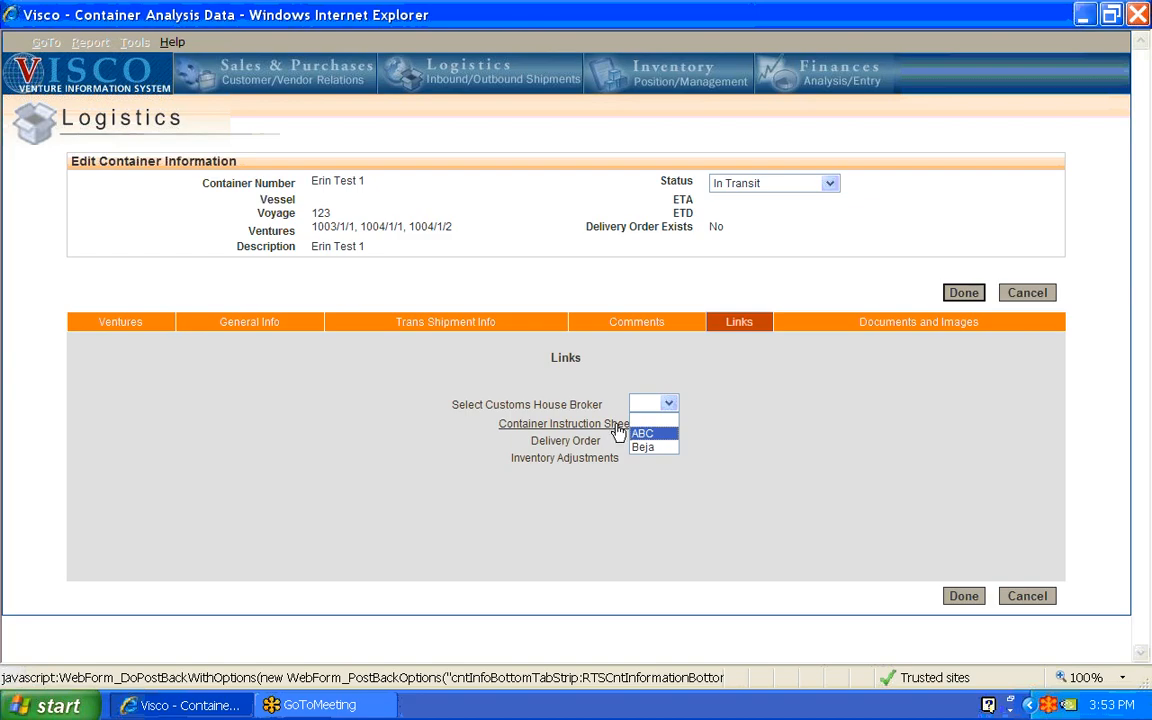
mouse_move(624, 420)
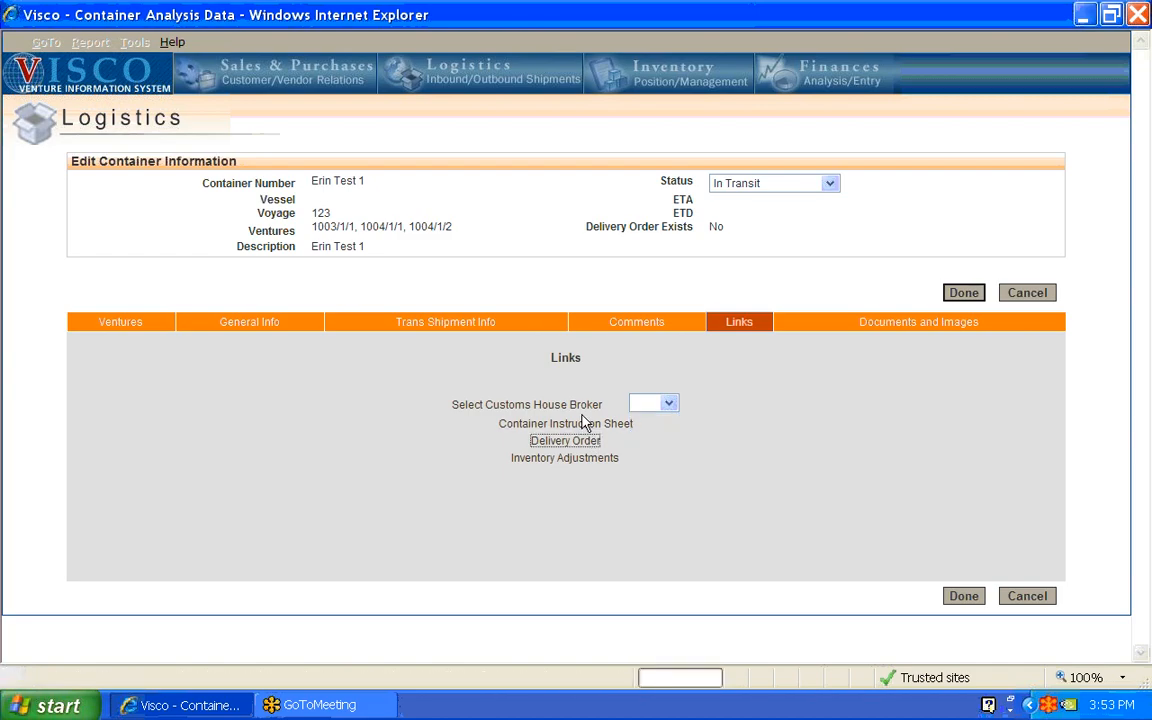
left_click(564, 442)
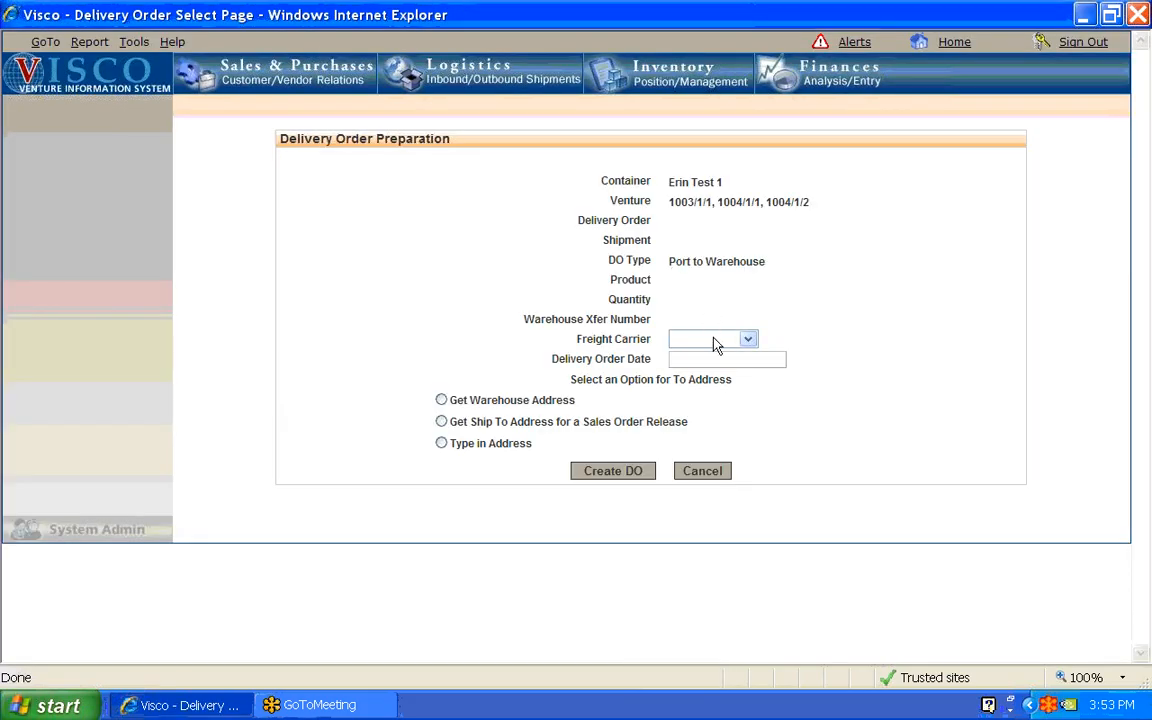
- Show DHK Freight and Freight Guys as the available freight carrier choices
left_click(748, 340)
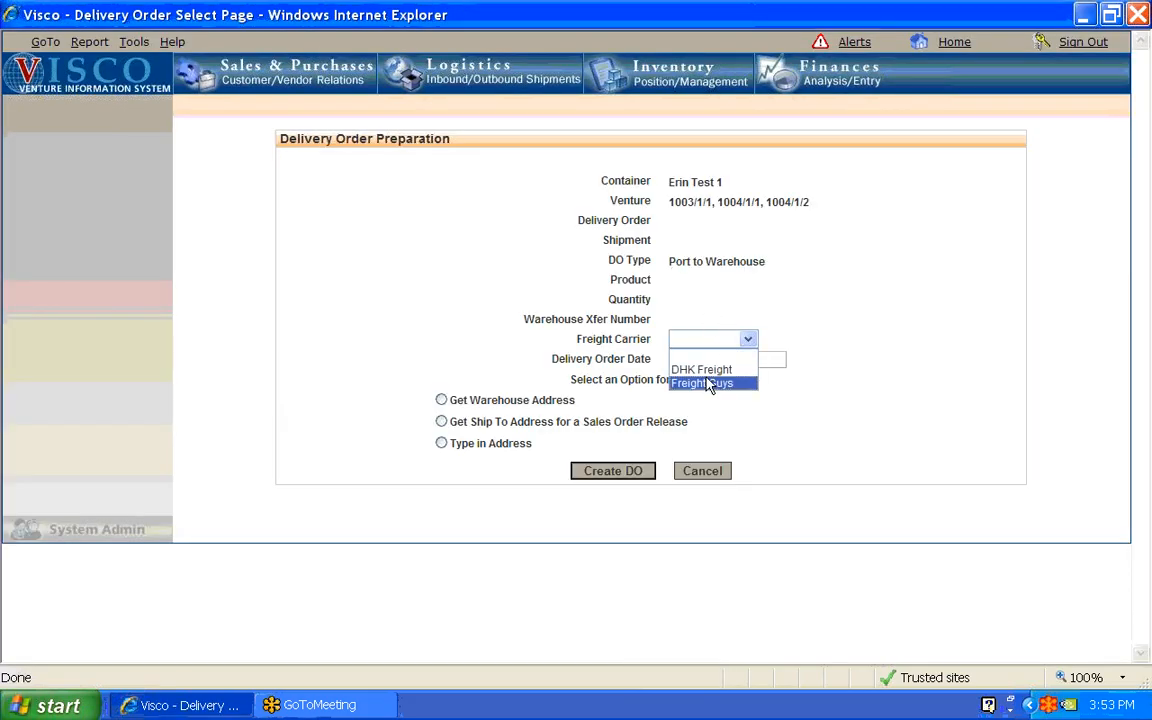
mouse_move(700, 368)
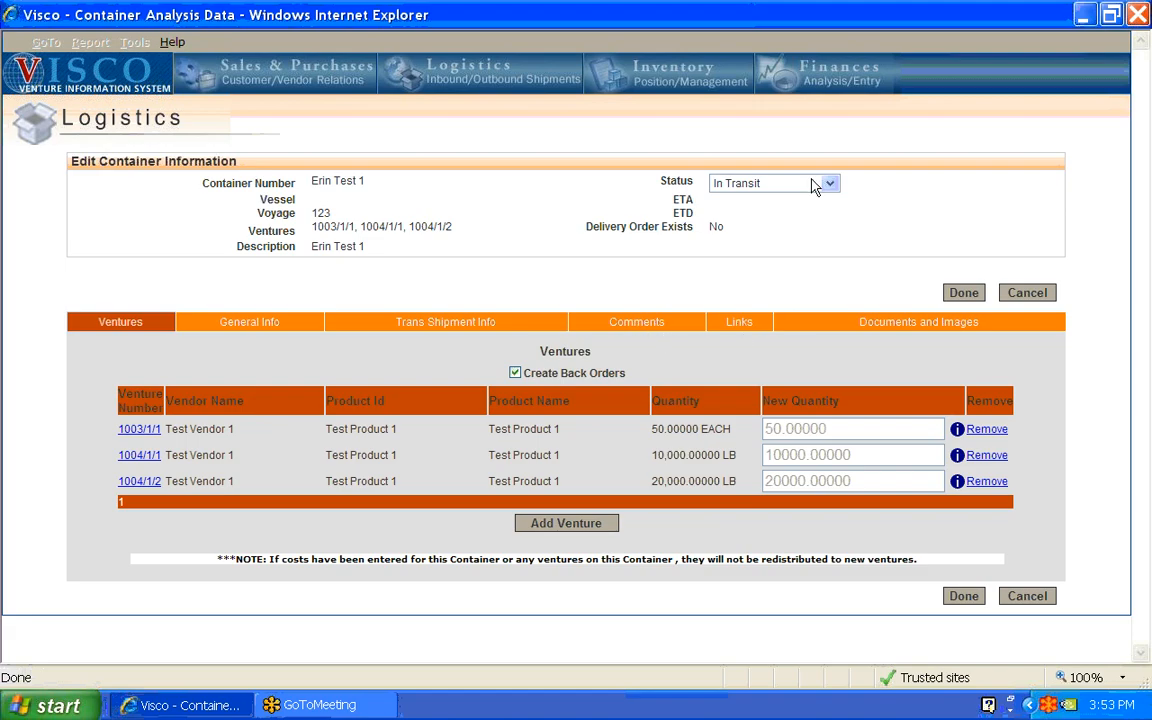
mouse_move(812, 188)
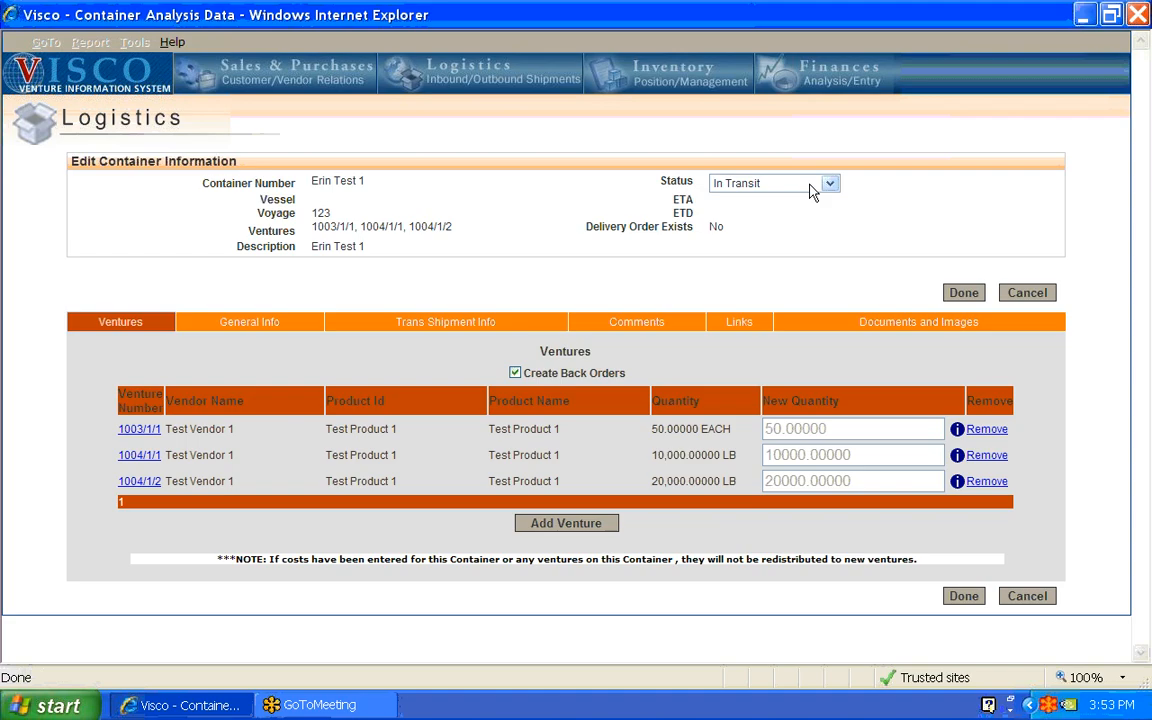
- Check the warehouse receipt option under Status, close it, and save container Erin Test 1 as updated
left_click(828, 184)
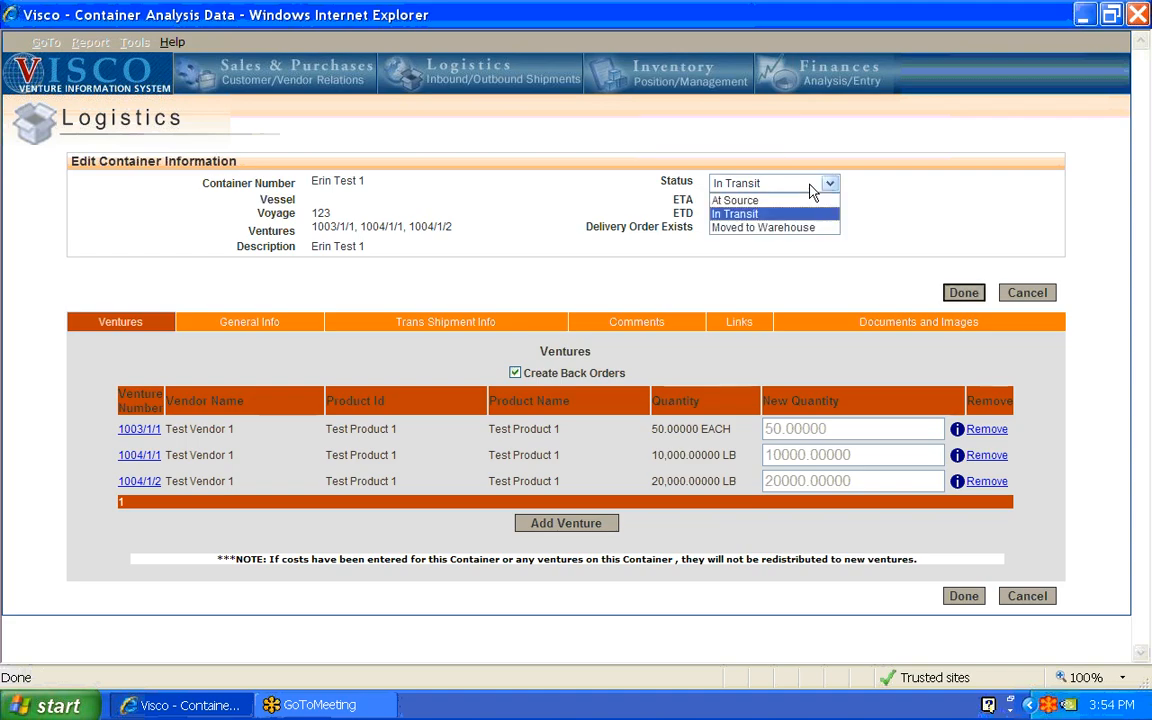
left_click(762, 228)
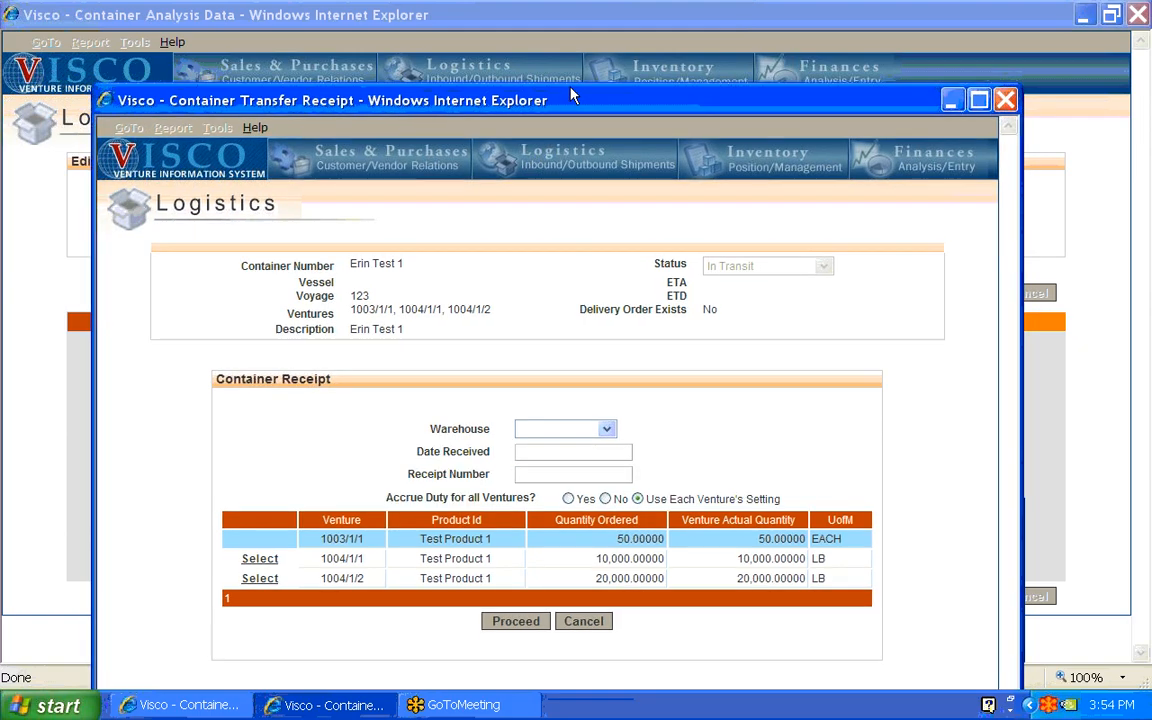
left_click(600, 372)
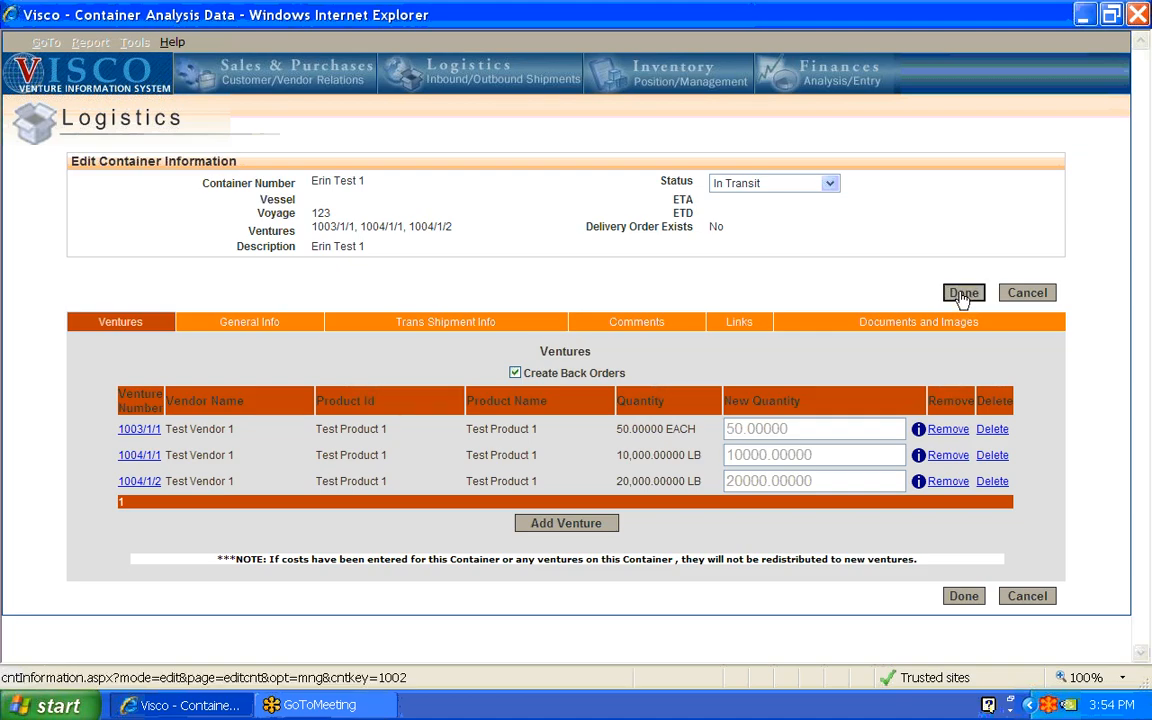
left_click(964, 292)
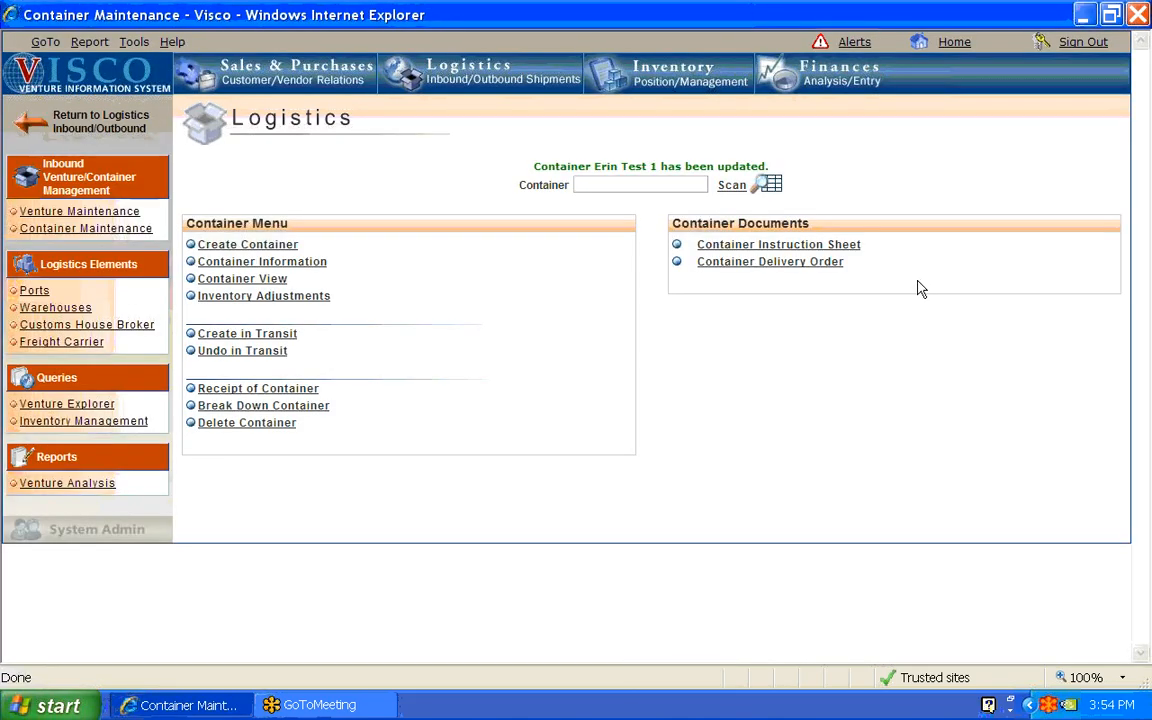